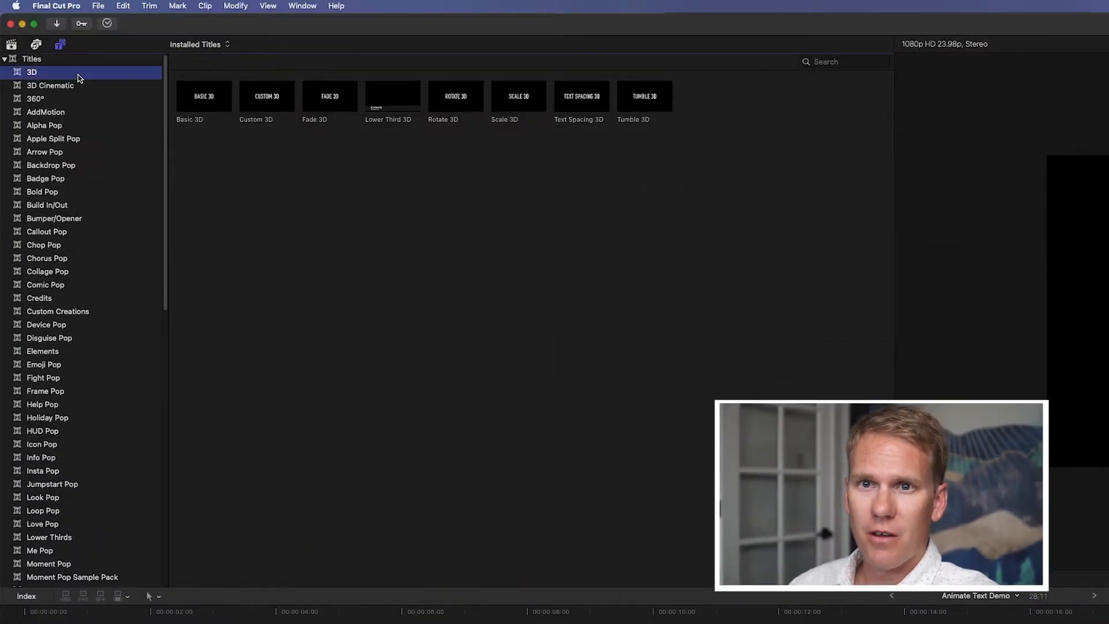
{"action": "mouse_move", "coordinate": [74, 90]}
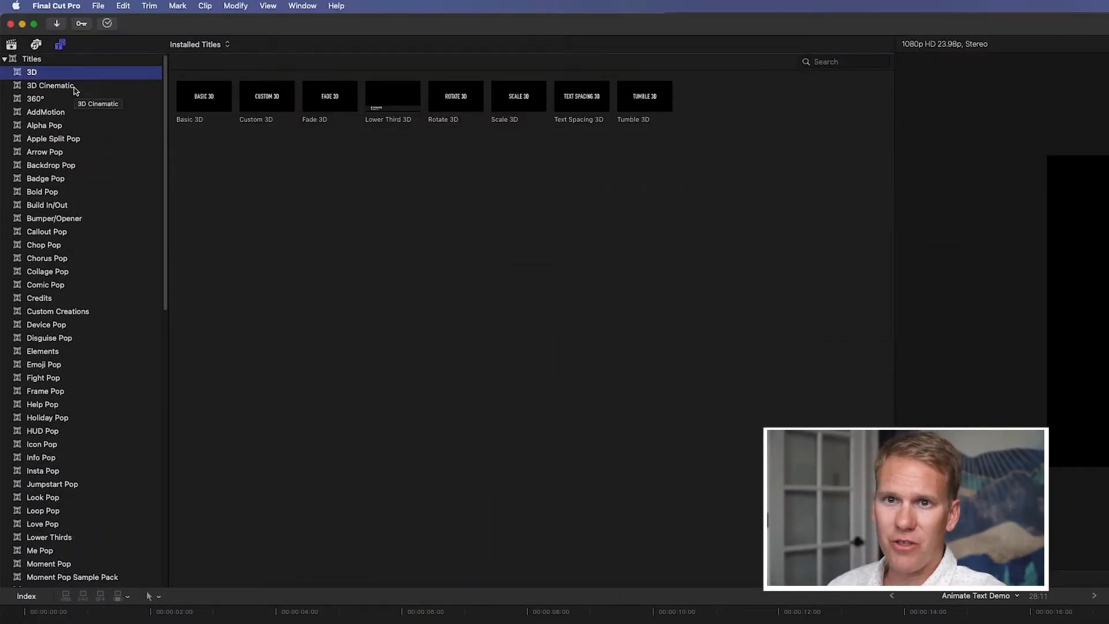
Step: Show the 3D Cinematic title templates and preview one full screen over Earth
{"action": "left_click", "coordinate": [455, 97]}
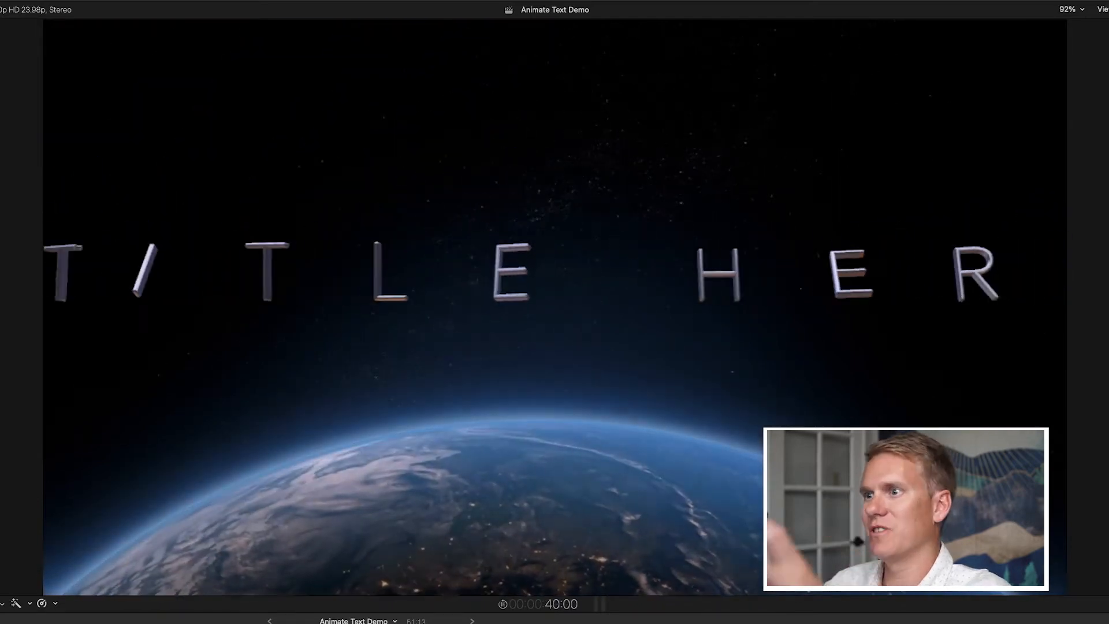
{"action": "key", "text": "space"}
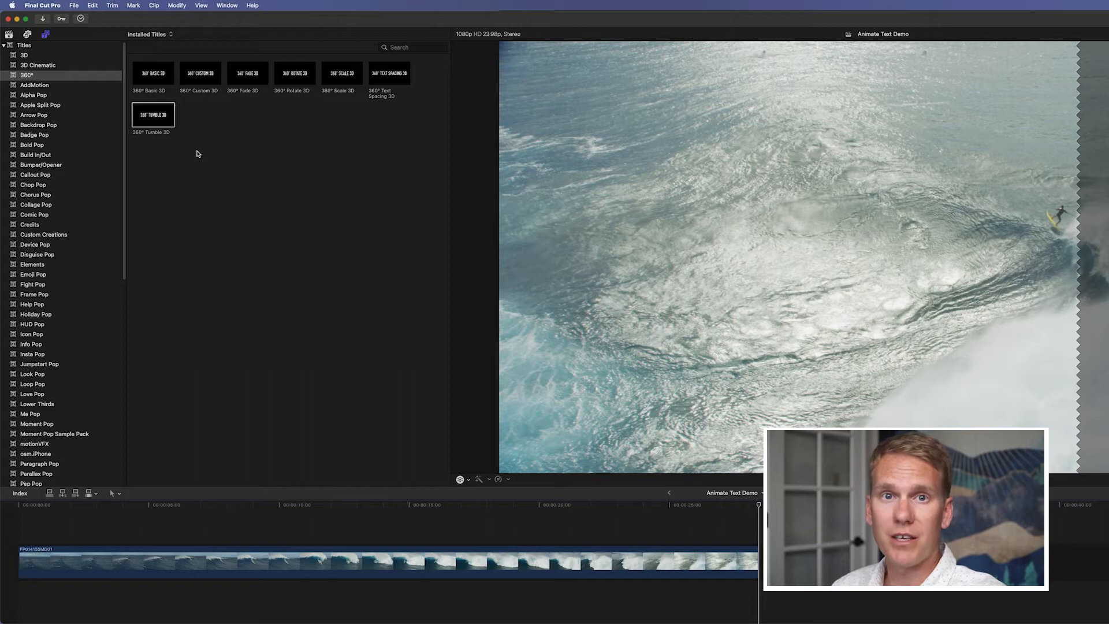
Step: From Build In/Out, append the Energetic, Dramatic and another title after the surf clip
{"action": "left_click", "coordinate": [36, 154]}
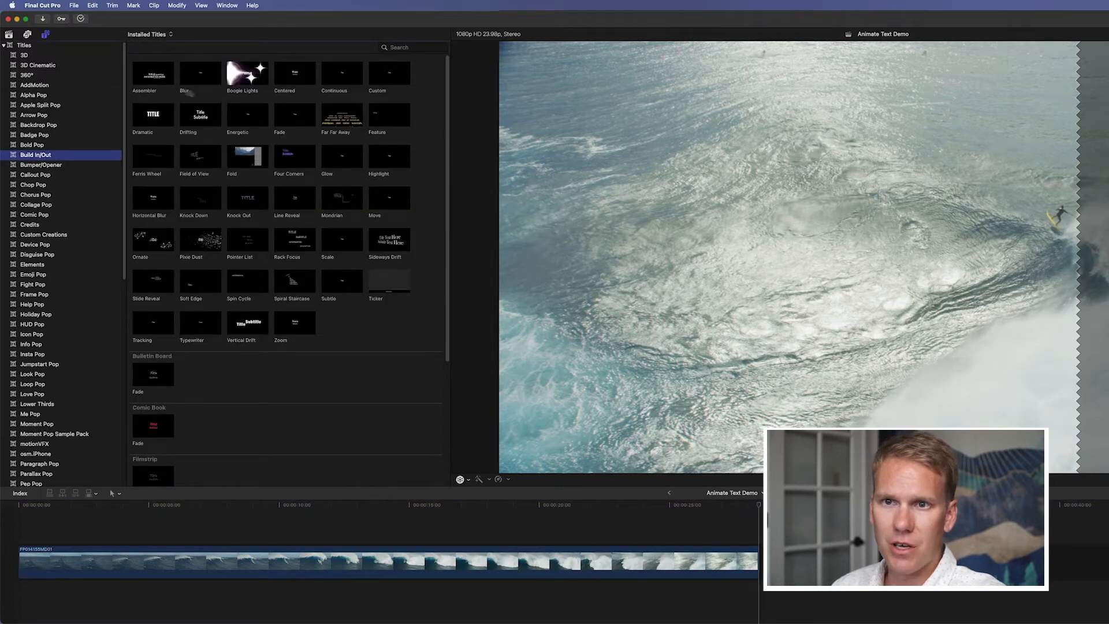
{"action": "left_click", "coordinate": [246, 114]}
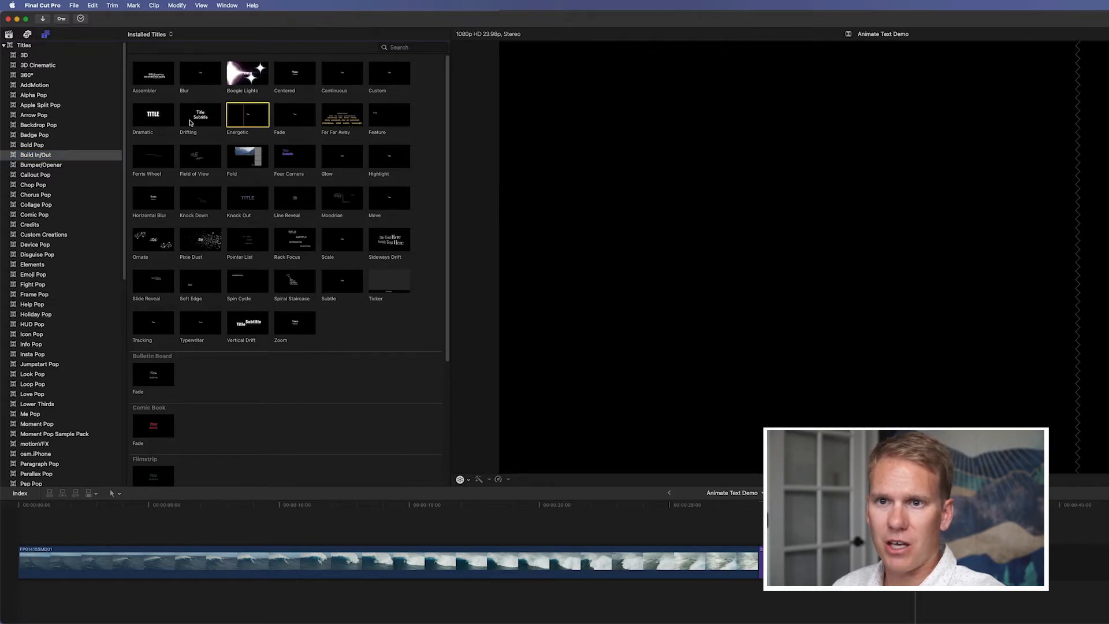
{"action": "left_click", "coordinate": [152, 114]}
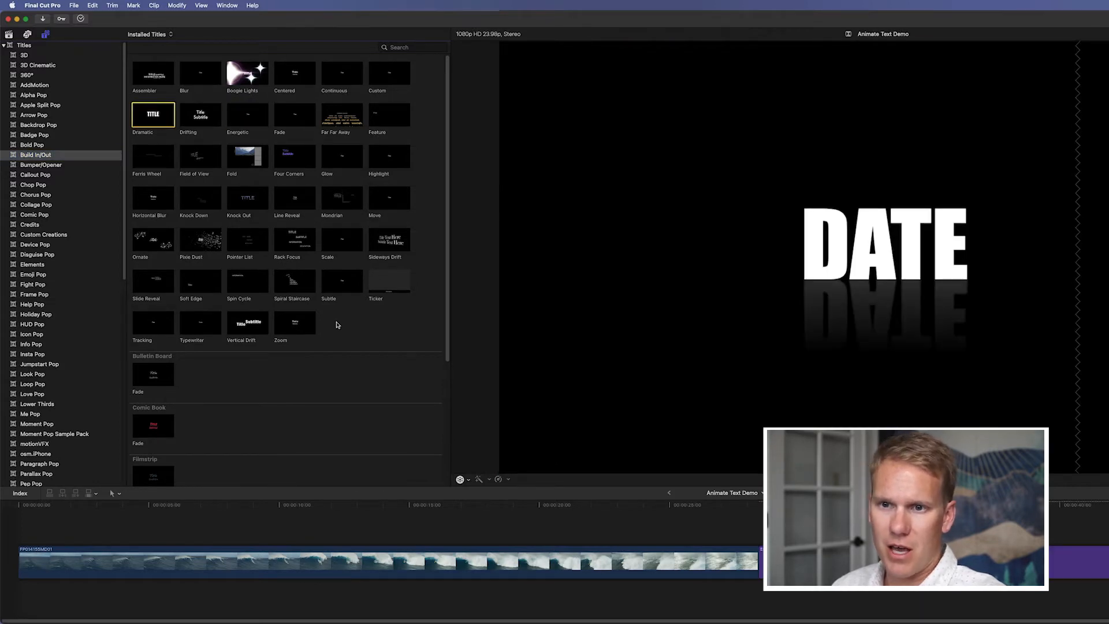
{"action": "left_click", "coordinate": [201, 280]}
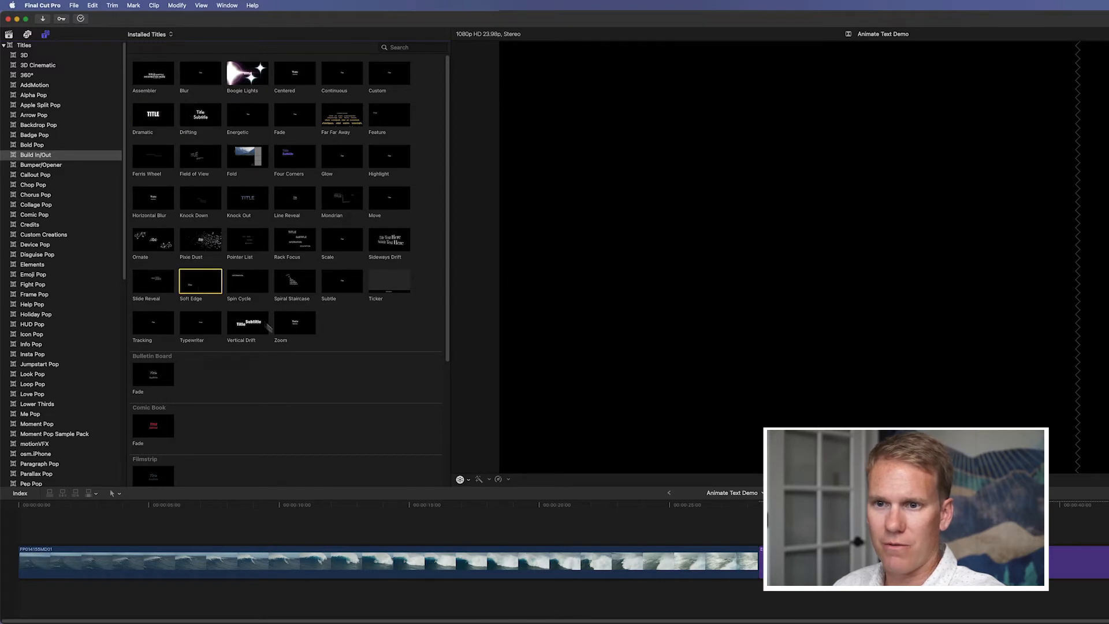
{"action": "left_click", "coordinate": [248, 322]}
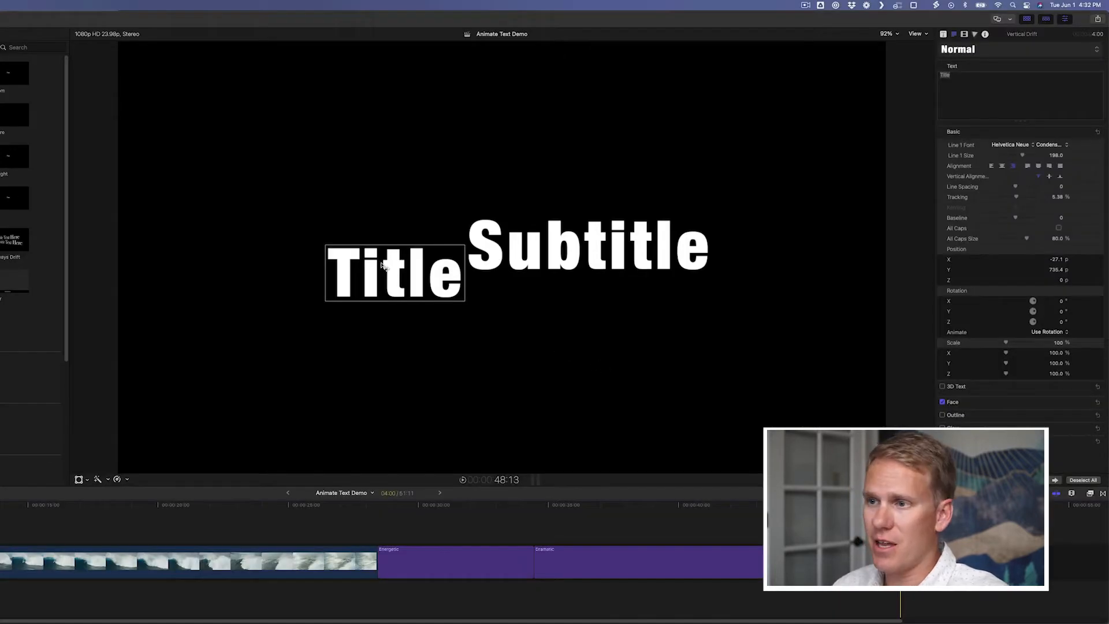
{"action": "mouse_move", "coordinate": [732, 128]}
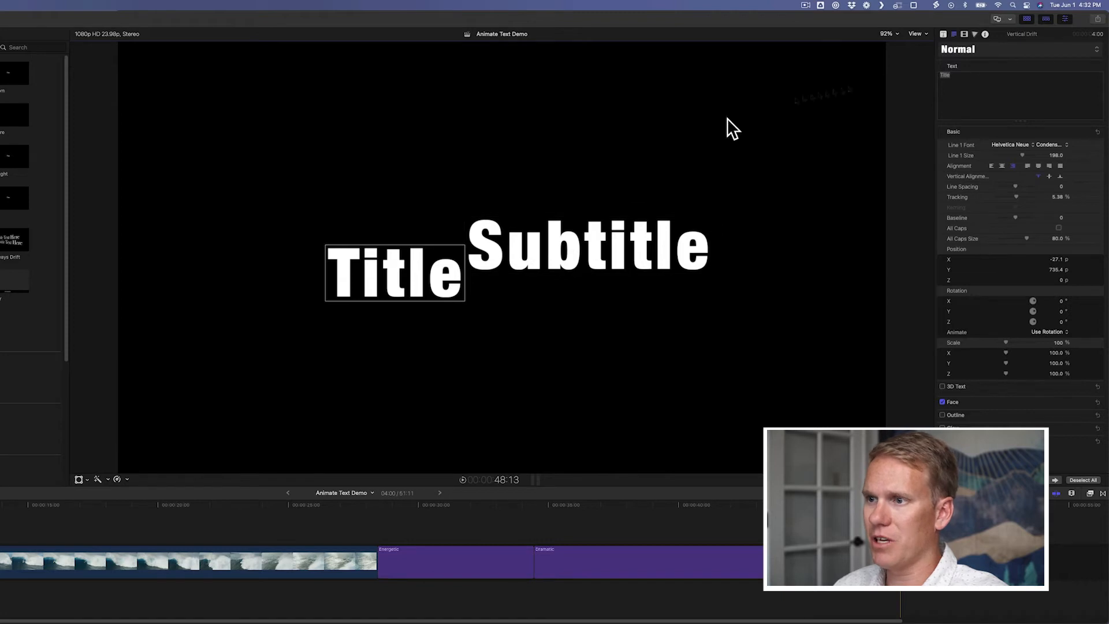
Step: Retype the Vertical Drift main line as FCPX and replace the Subtitle wording
{"action": "type", "text": "FC"}
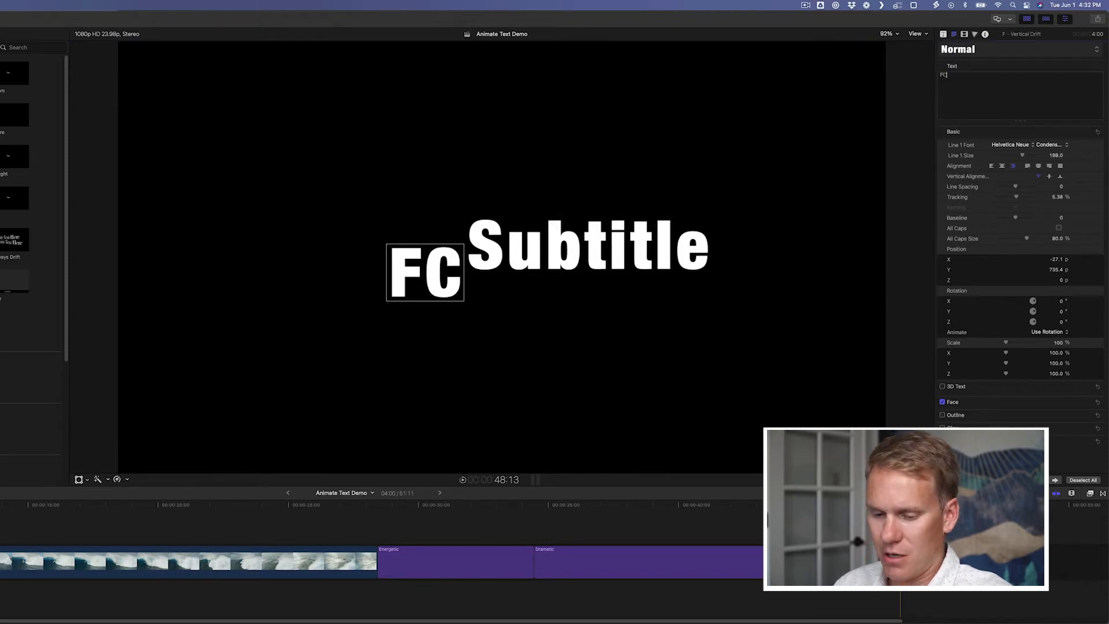
{"action": "type", "text": "PX"}
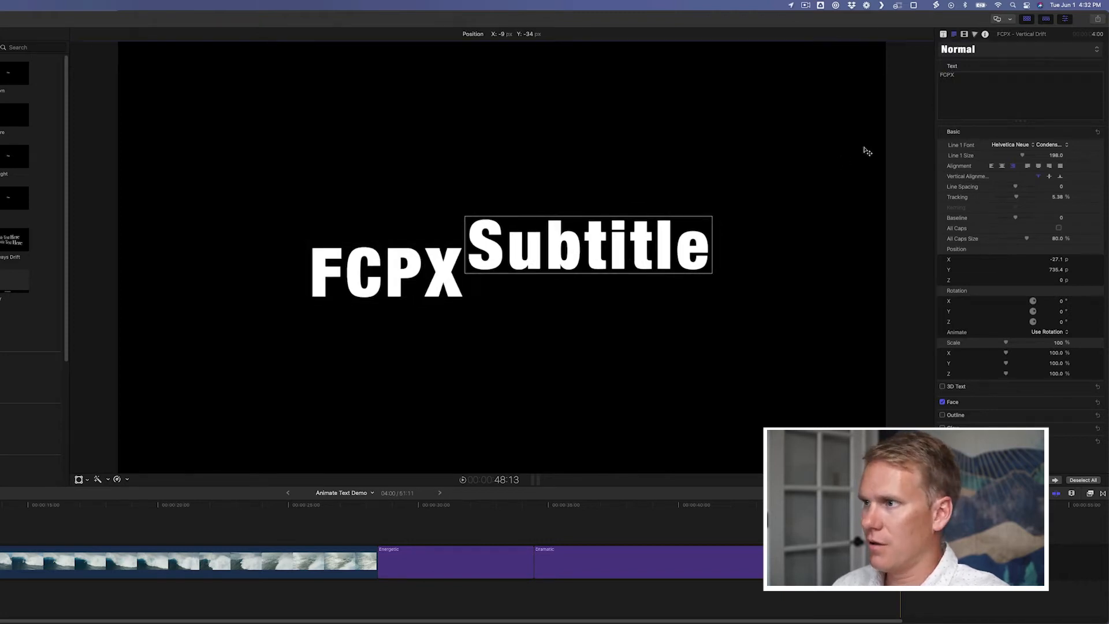
{"action": "double_click", "coordinate": [947, 75]}
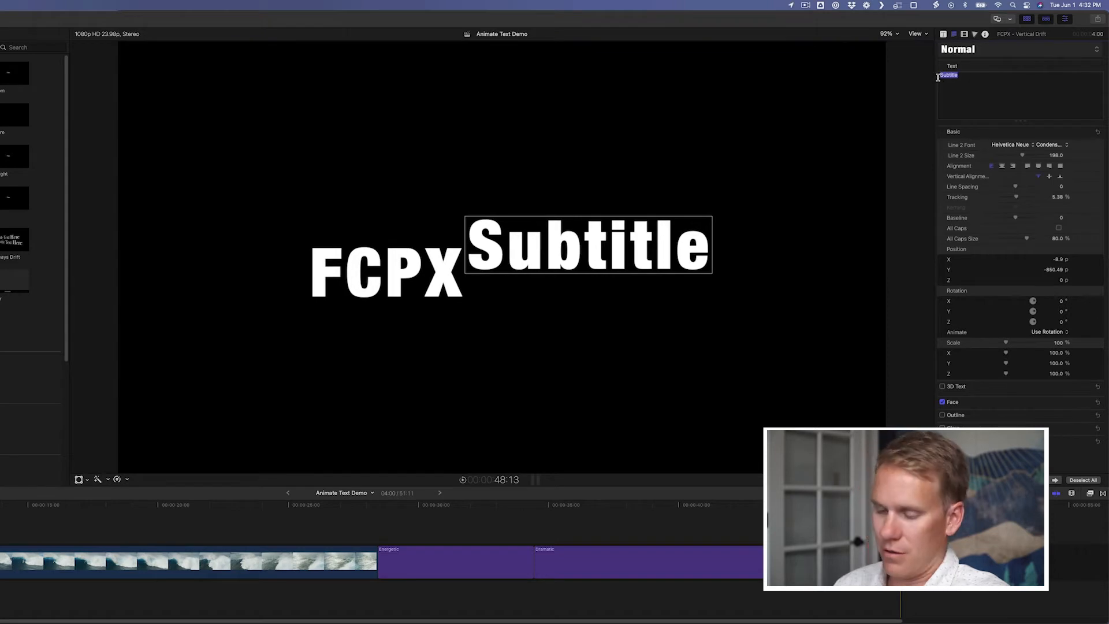
{"action": "type", "text": "TEX"}
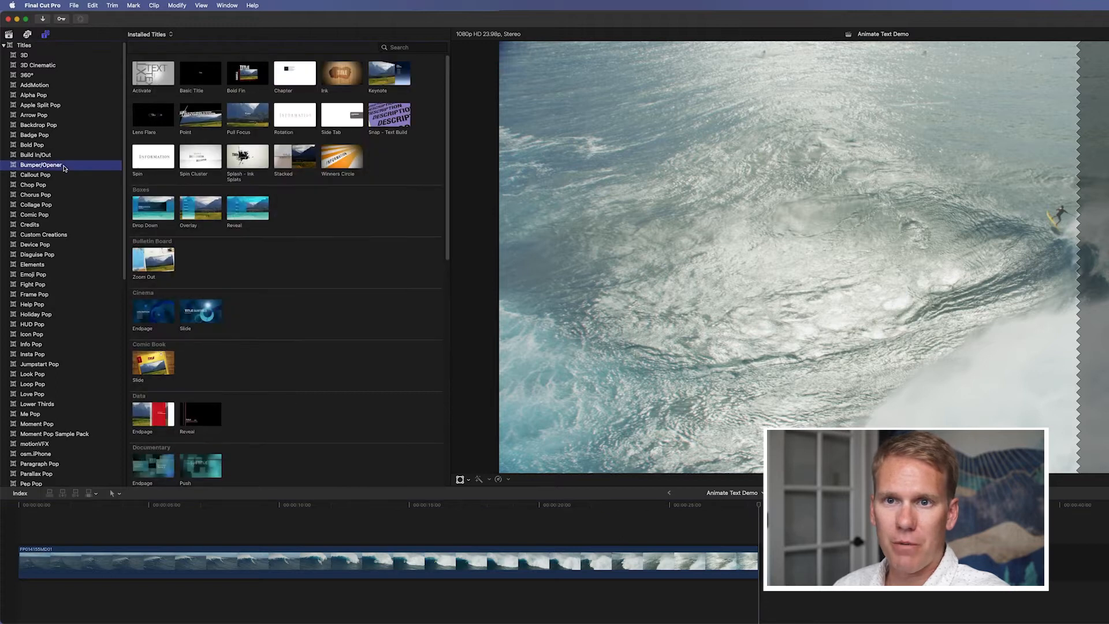
Step: Scroll down through the Bumper/Opener thumbnails and back up
{"action": "scroll", "scroll_direction": "down", "scroll_amount": 3}
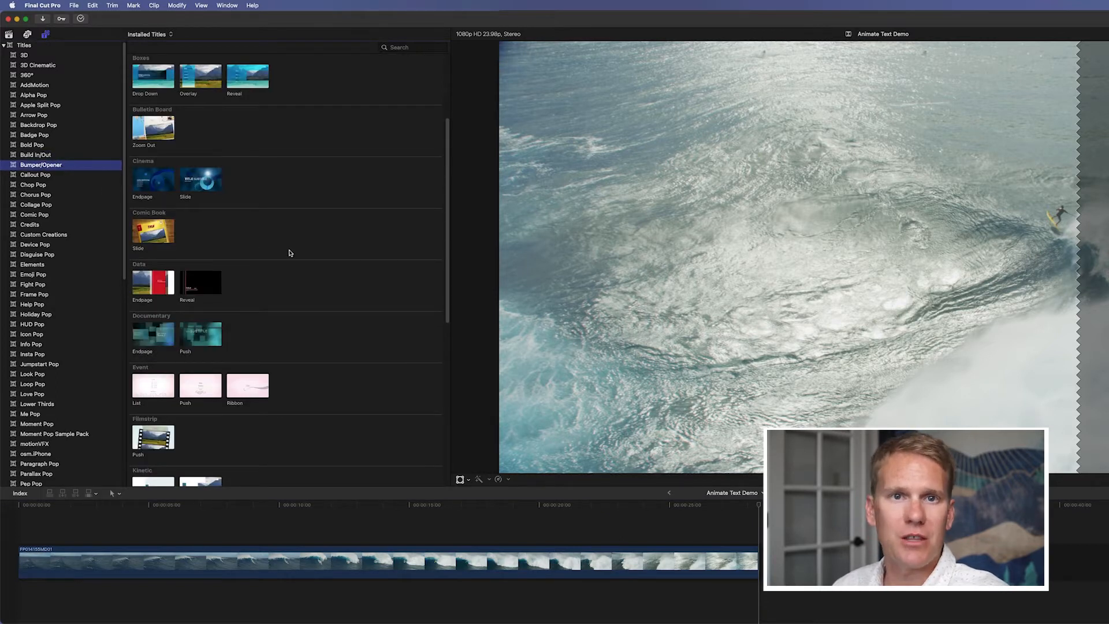
{"action": "scroll", "scroll_direction": "up", "scroll_amount": 3}
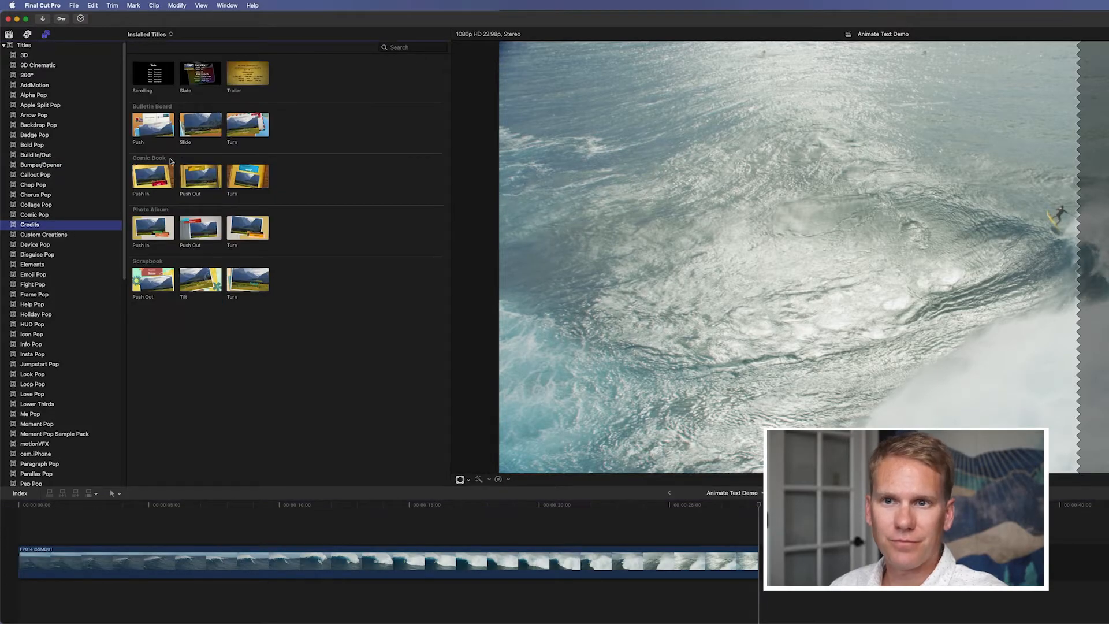
Step: Select the Bulletin Board Push credits title and preview it full screen
{"action": "left_click", "coordinate": [152, 125]}
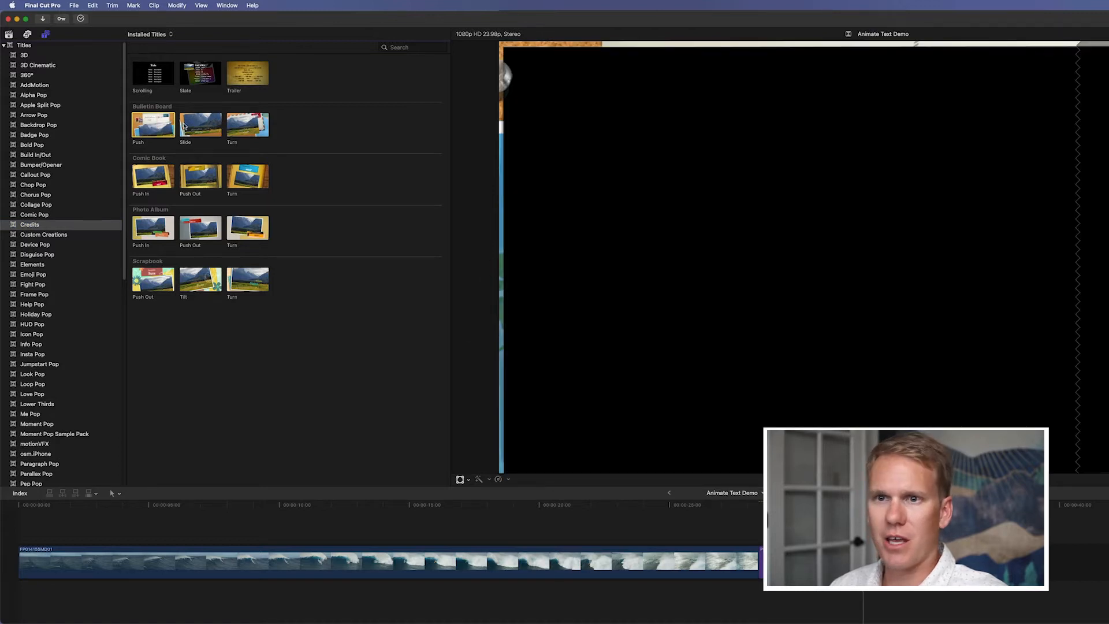
{"action": "left_click", "coordinate": [248, 124]}
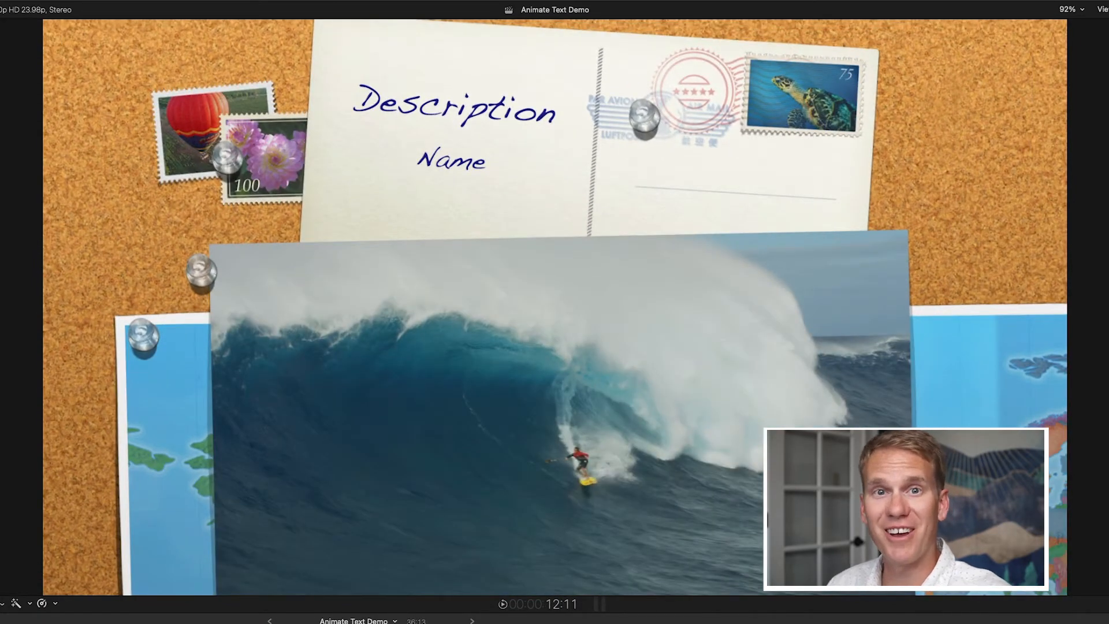
{"action": "key", "text": "Escape"}
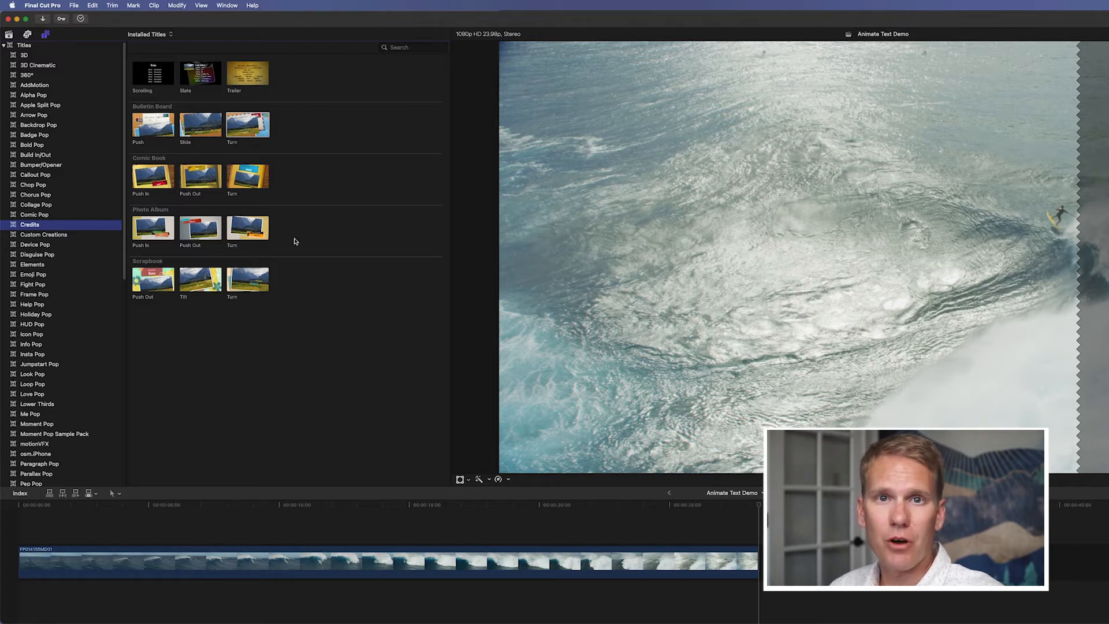
Step: Open the Social category and skim the Bump Basic title
{"action": "left_click", "coordinate": [32, 264]}
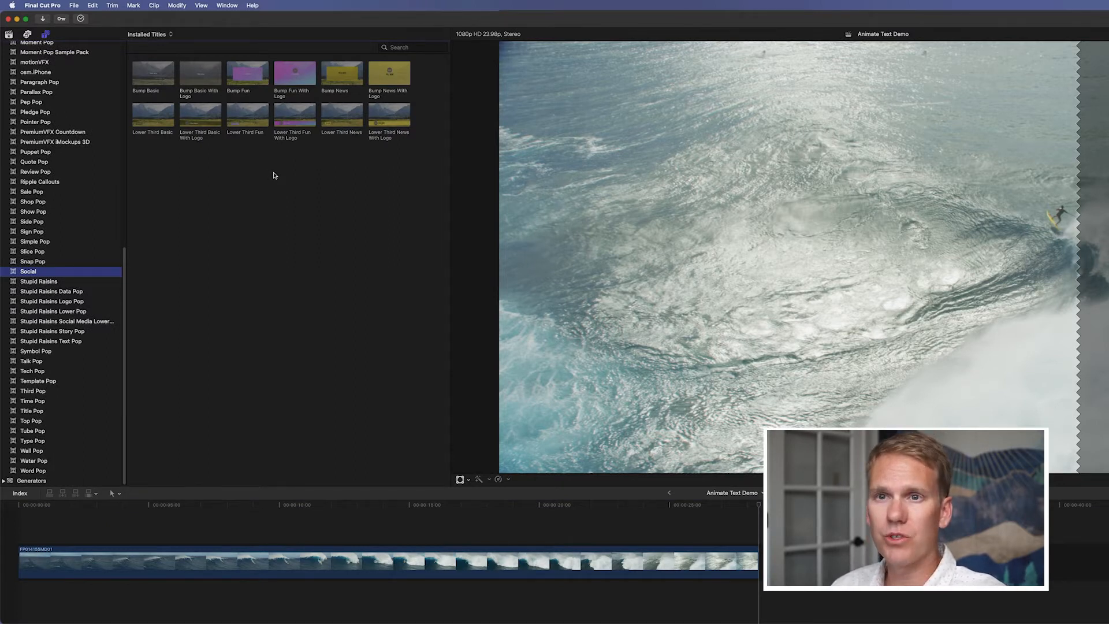
{"action": "left_click", "coordinate": [152, 72]}
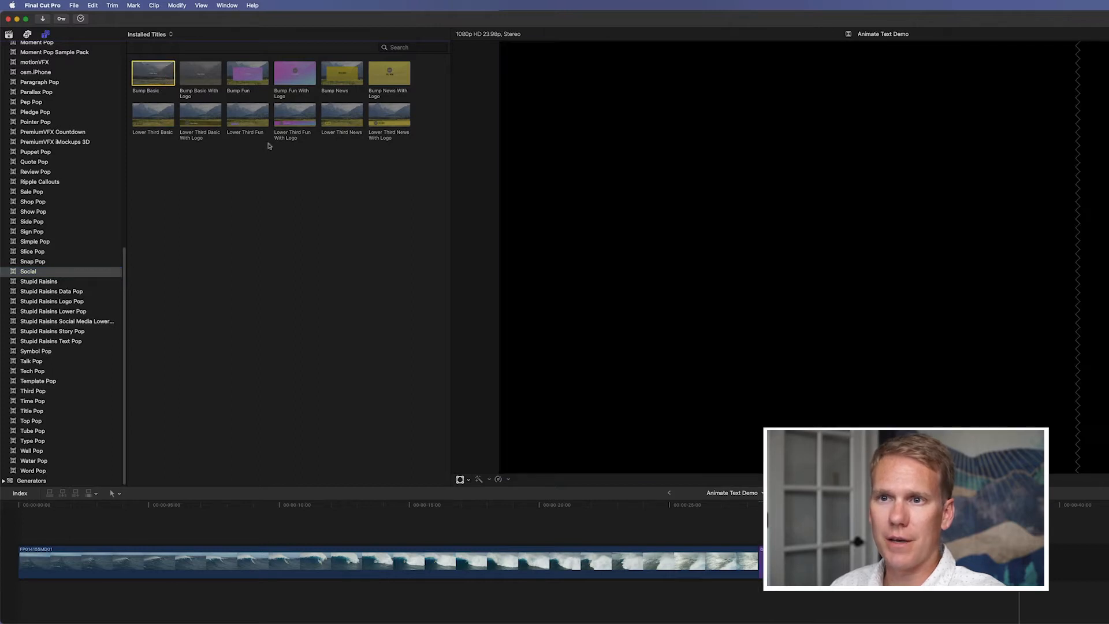
{"action": "mouse_move", "coordinate": [342, 73]}
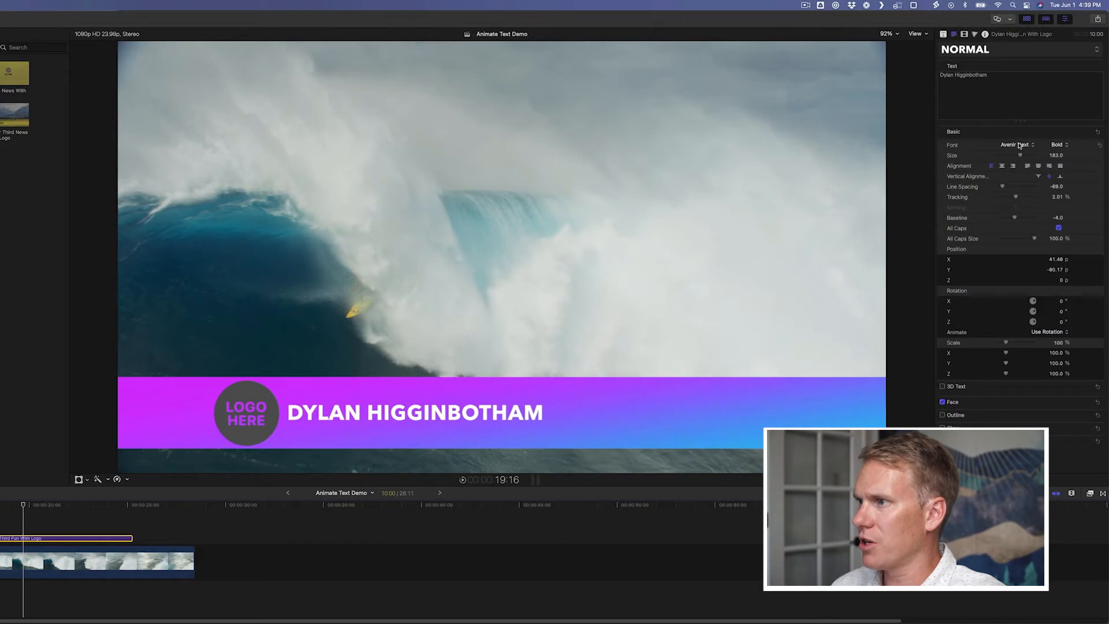
Step: Give the Dylan Higginbotham name a glitchy font and try blue, then green face colour
{"action": "left_click", "coordinate": [1017, 145]}
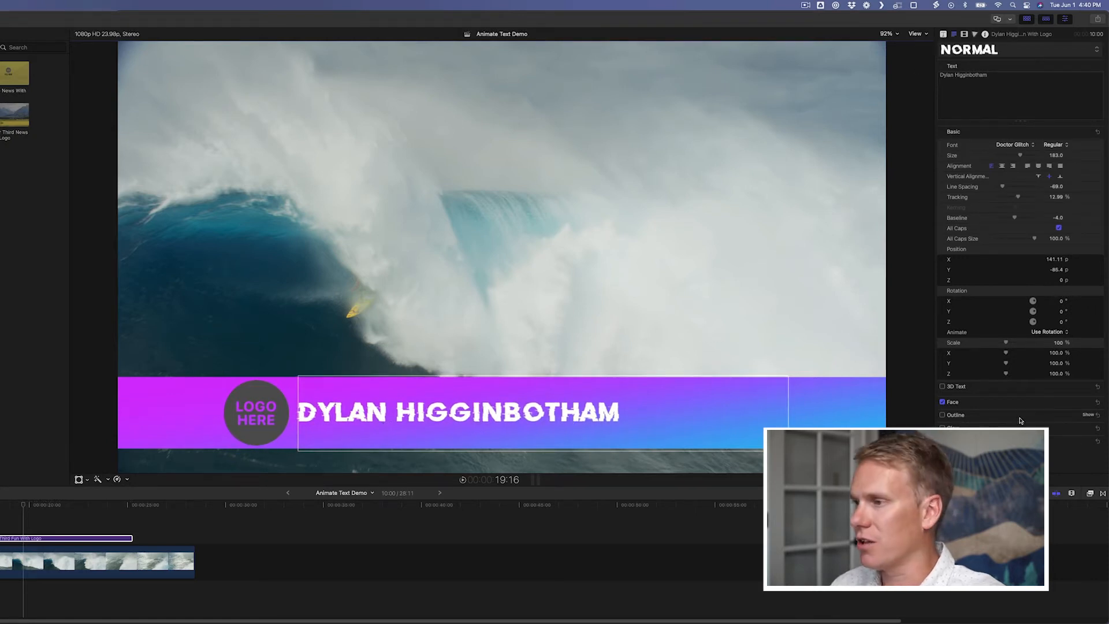
{"action": "left_click", "coordinate": [943, 402]}
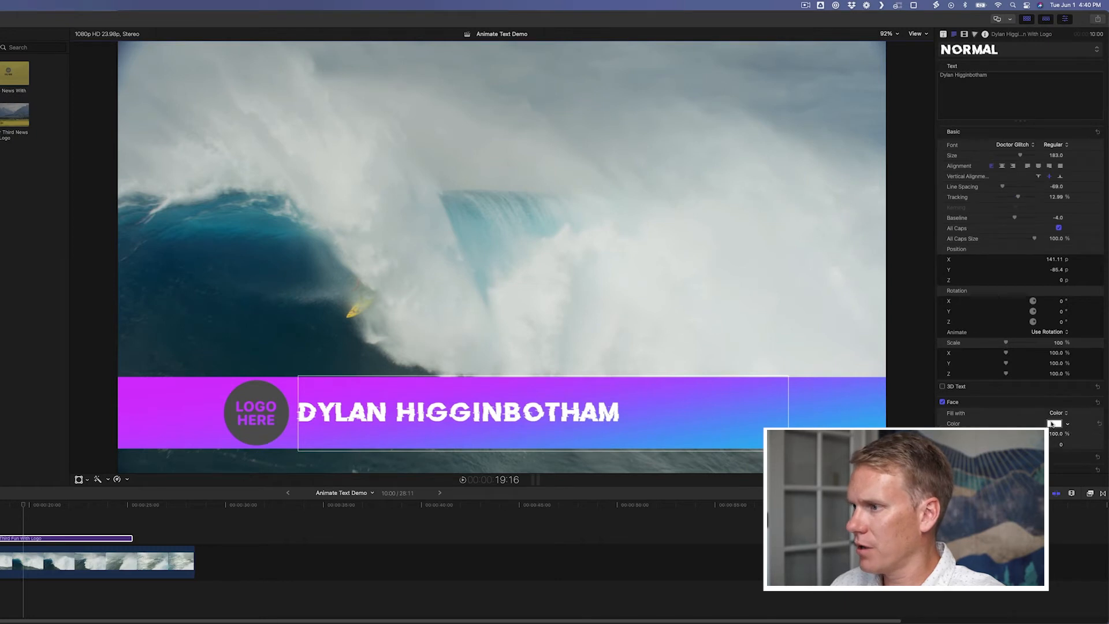
{"action": "left_click", "coordinate": [1054, 422]}
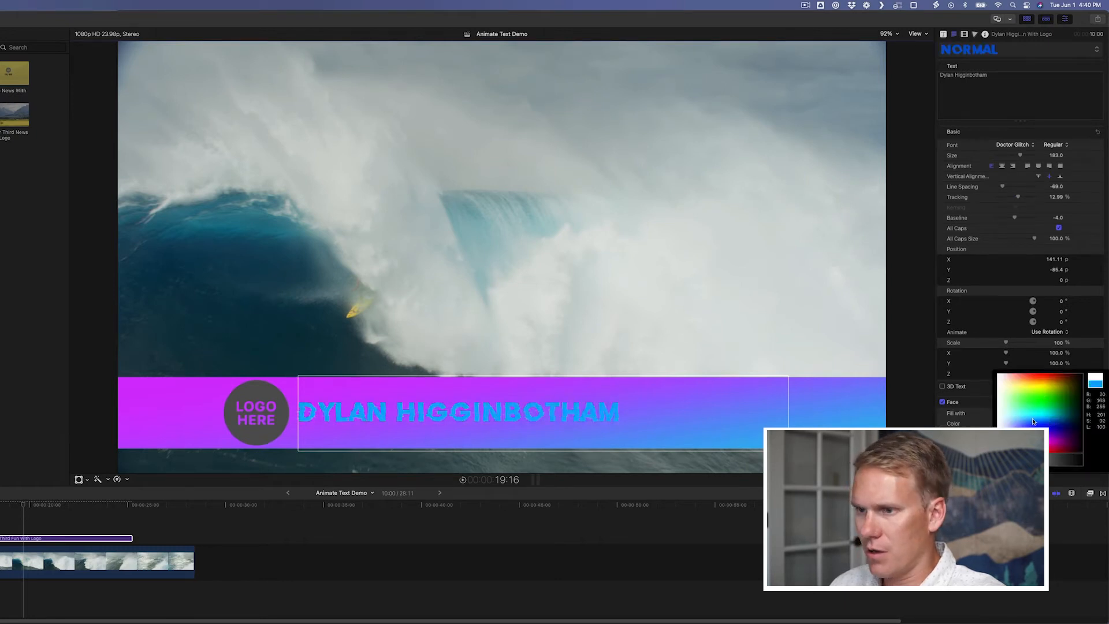
{"action": "left_click", "coordinate": [1038, 394]}
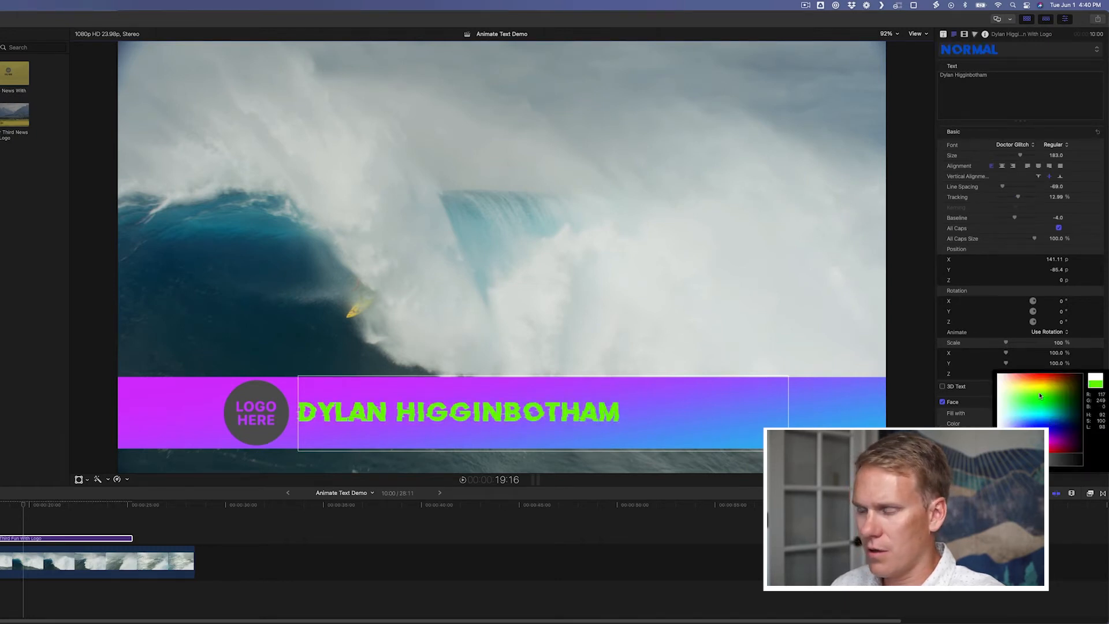
{"action": "left_click", "coordinate": [1095, 380]}
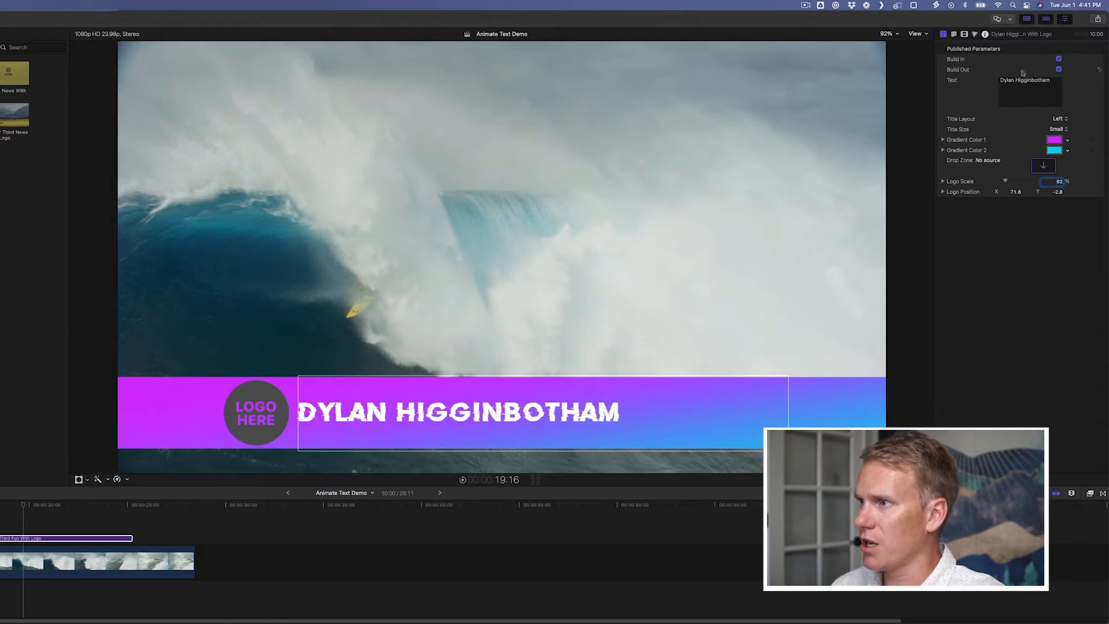
Step: Set Title Layout to Centered and Title Size to Medium after trying Large
{"action": "left_click", "coordinate": [1058, 59]}
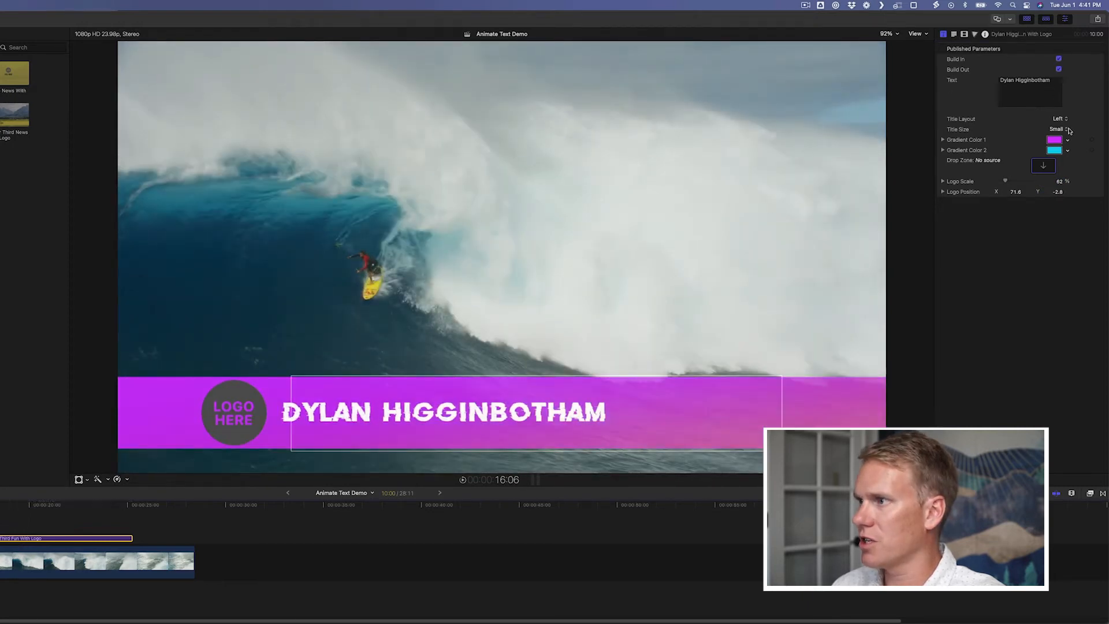
{"action": "left_click", "coordinate": [1061, 118]}
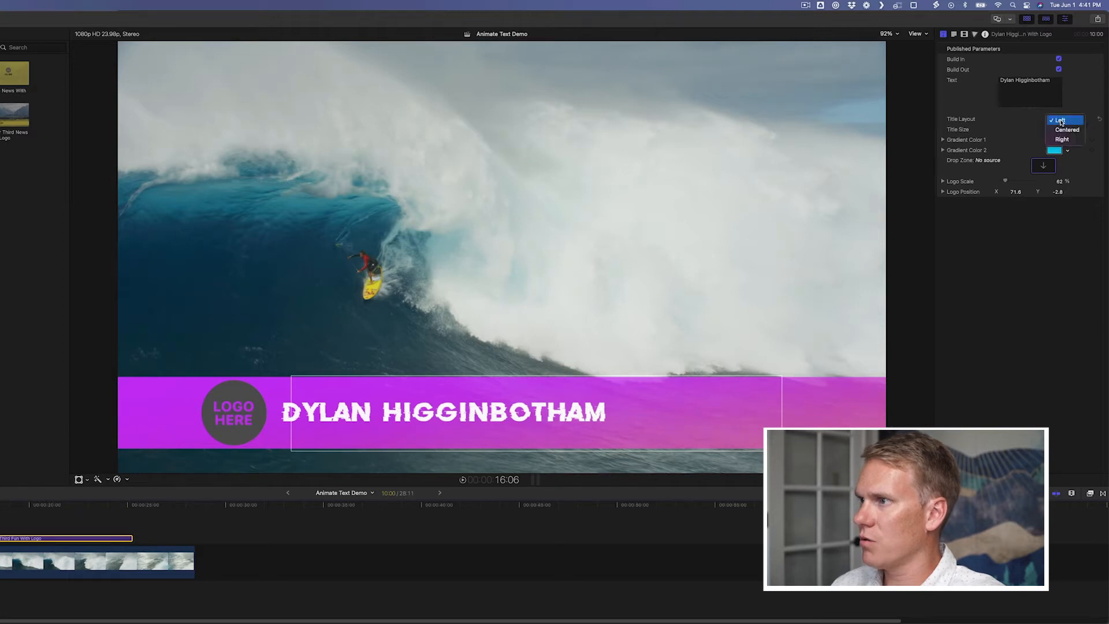
{"action": "left_click", "coordinate": [1066, 130]}
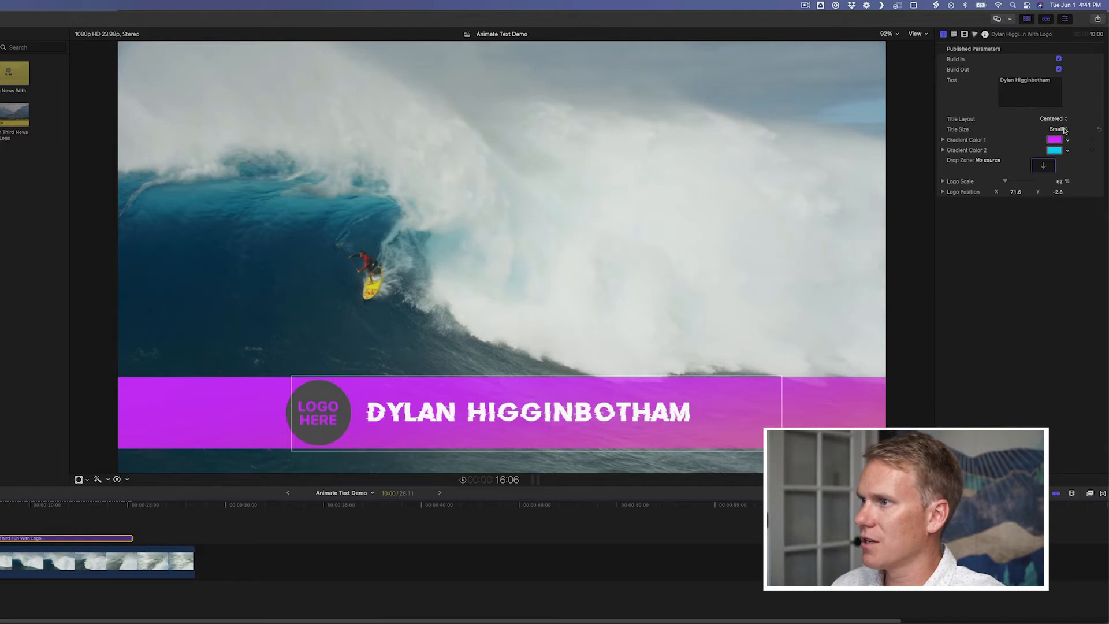
{"action": "left_click", "coordinate": [1053, 130]}
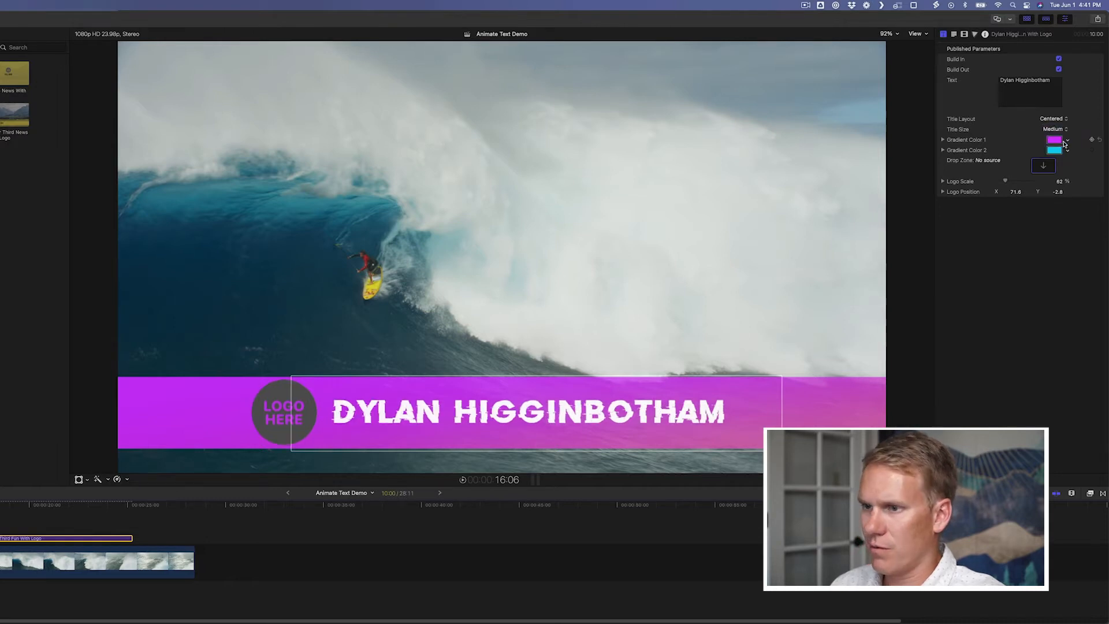
{"action": "left_click", "coordinate": [1054, 129]}
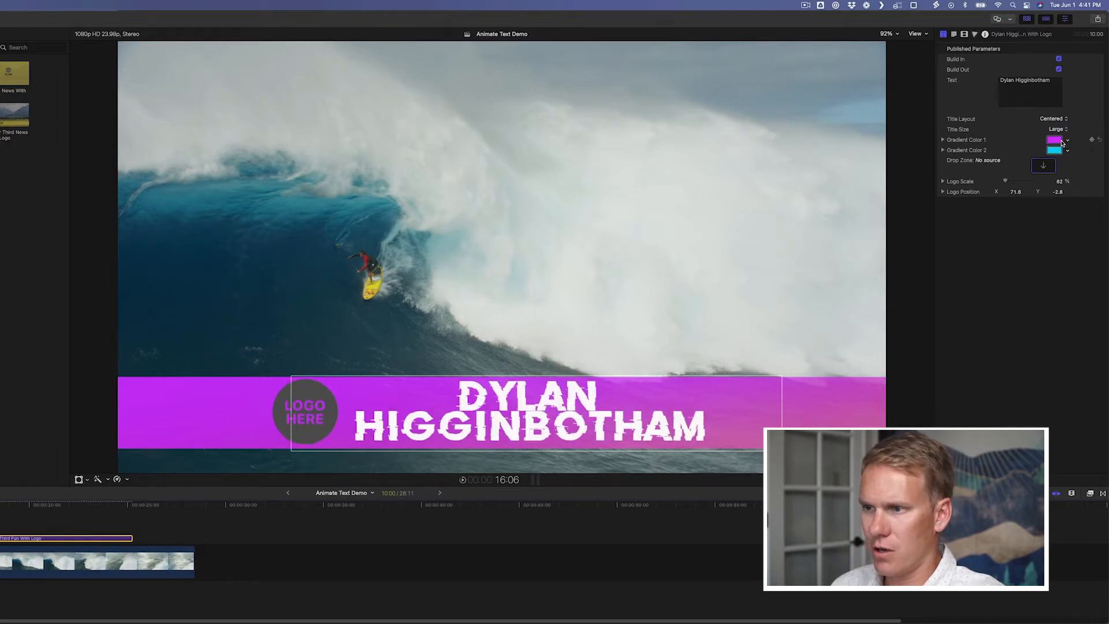
{"action": "left_click", "coordinate": [1056, 129]}
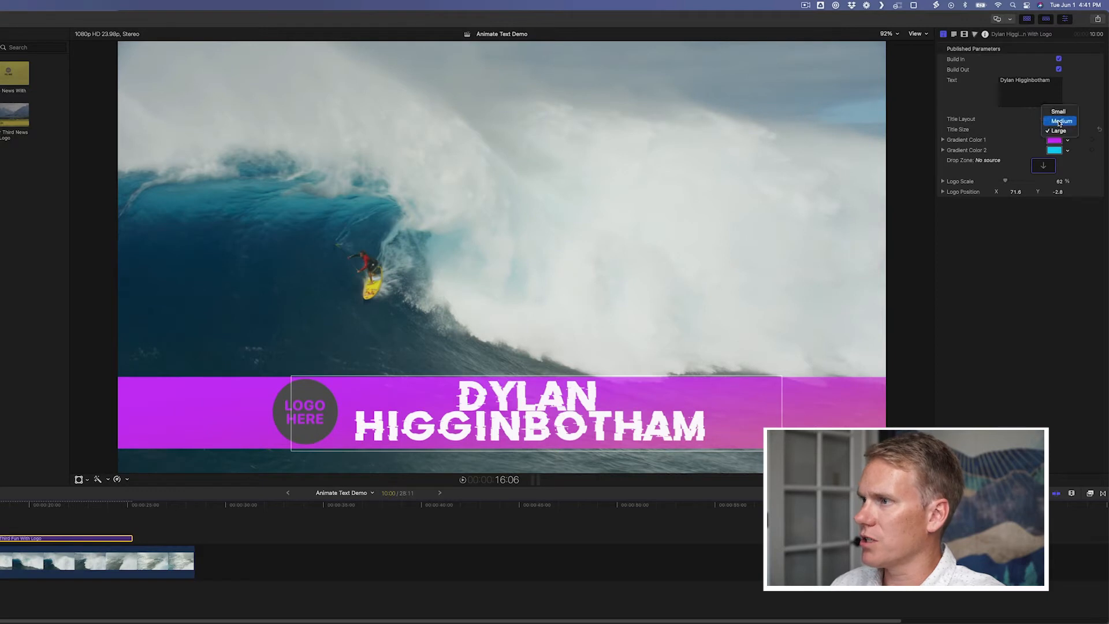
{"action": "left_click", "coordinate": [1061, 121]}
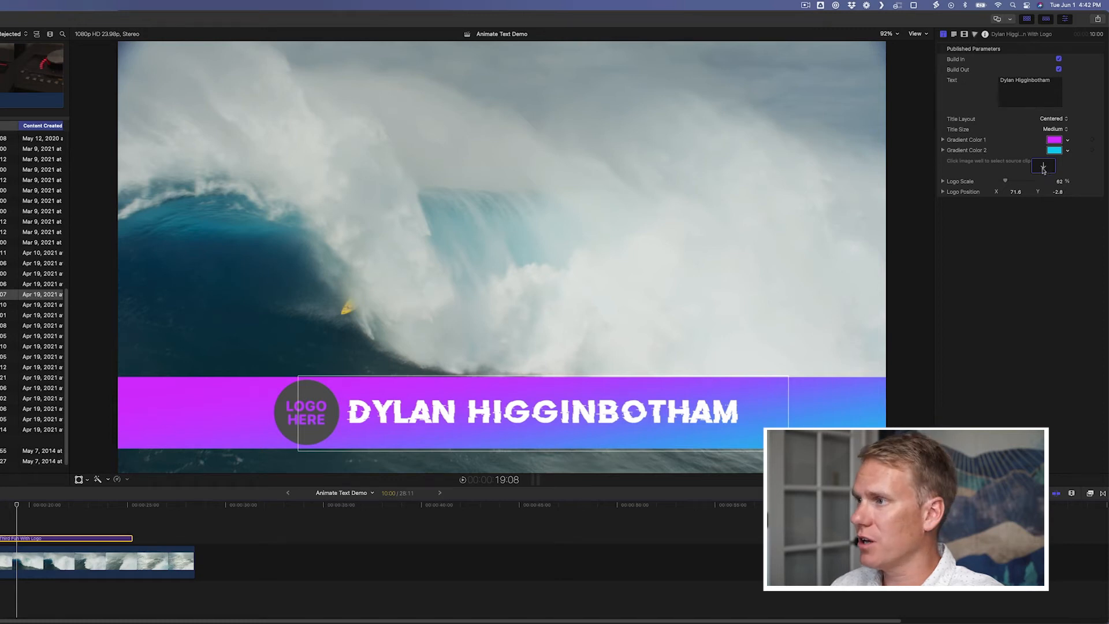
Step: Pick a source clip in the Drop Zone to replace the LOGO HERE placeholder
{"action": "left_click", "coordinate": [1042, 164]}
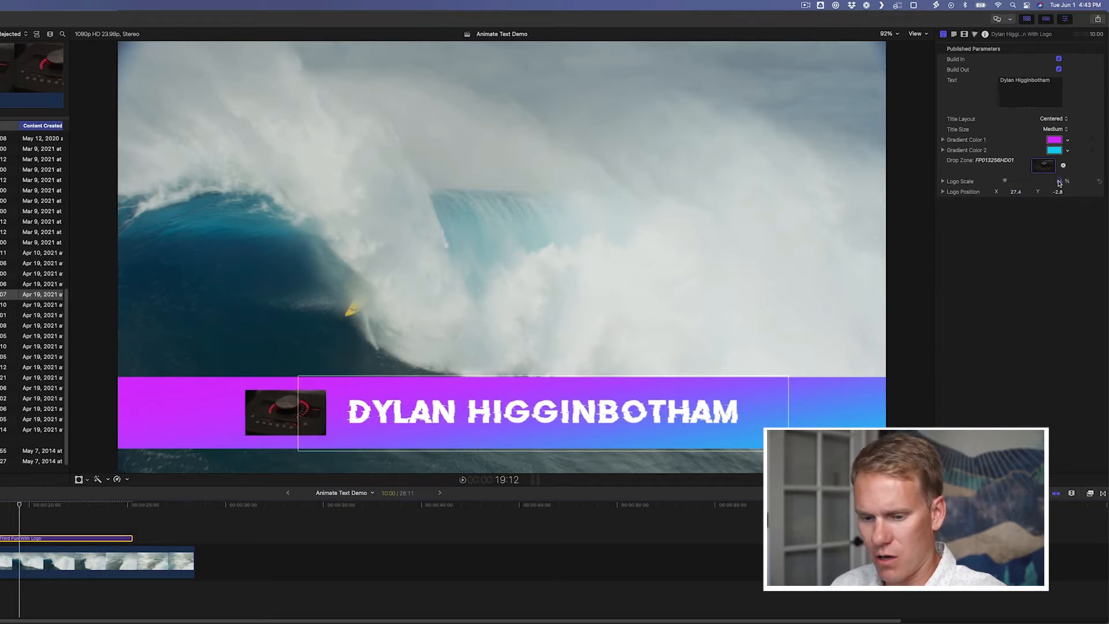
{"action": "left_click", "coordinate": [1053, 180]}
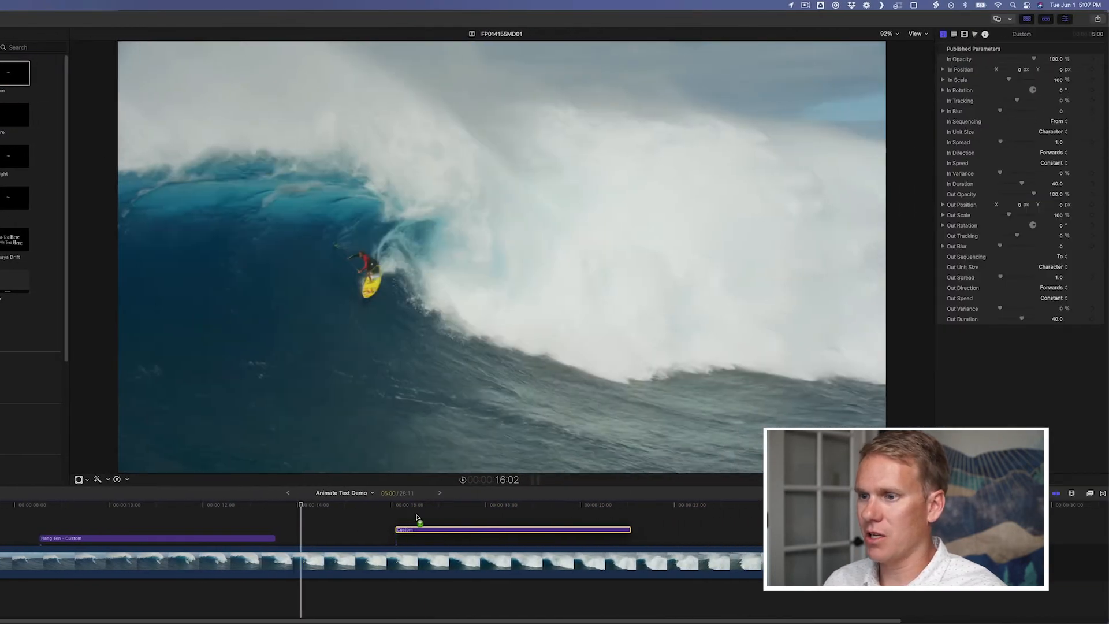
Step: Make the title read Hang Ten in High Tide Bold, size 222, coloured cyan
{"action": "left_click", "coordinate": [511, 509]}
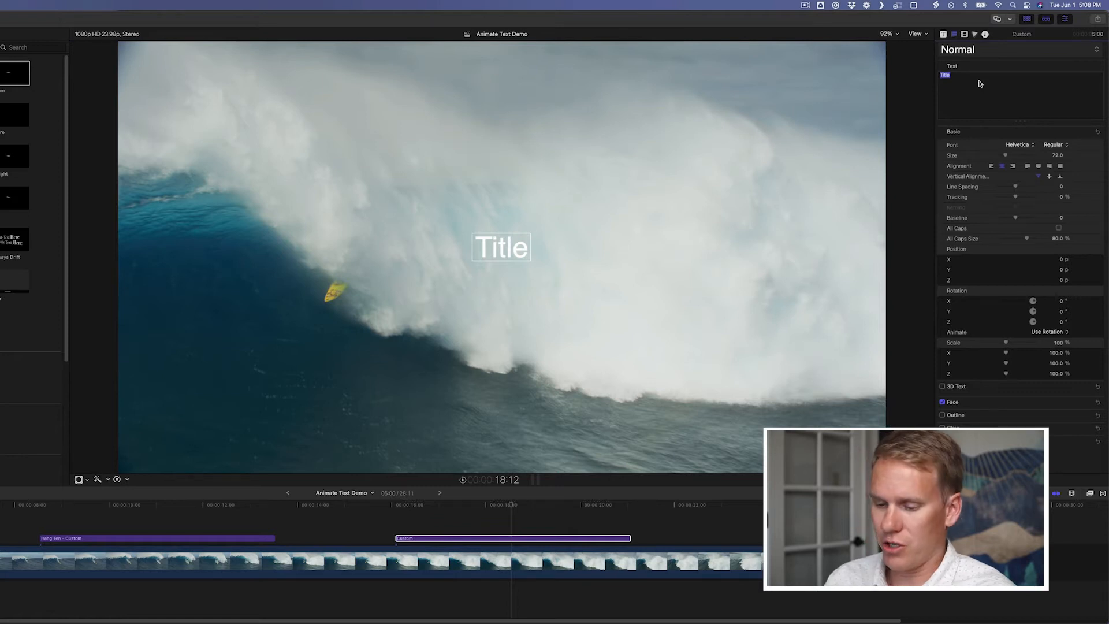
{"action": "type", "text": "Hang Ten"}
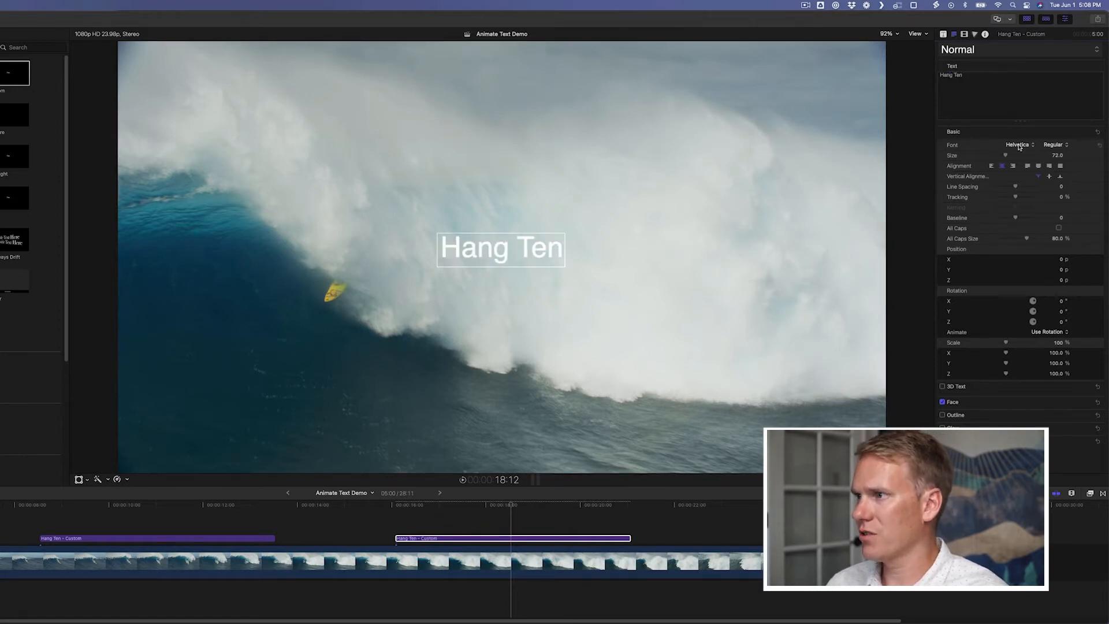
{"action": "left_click", "coordinate": [1017, 144]}
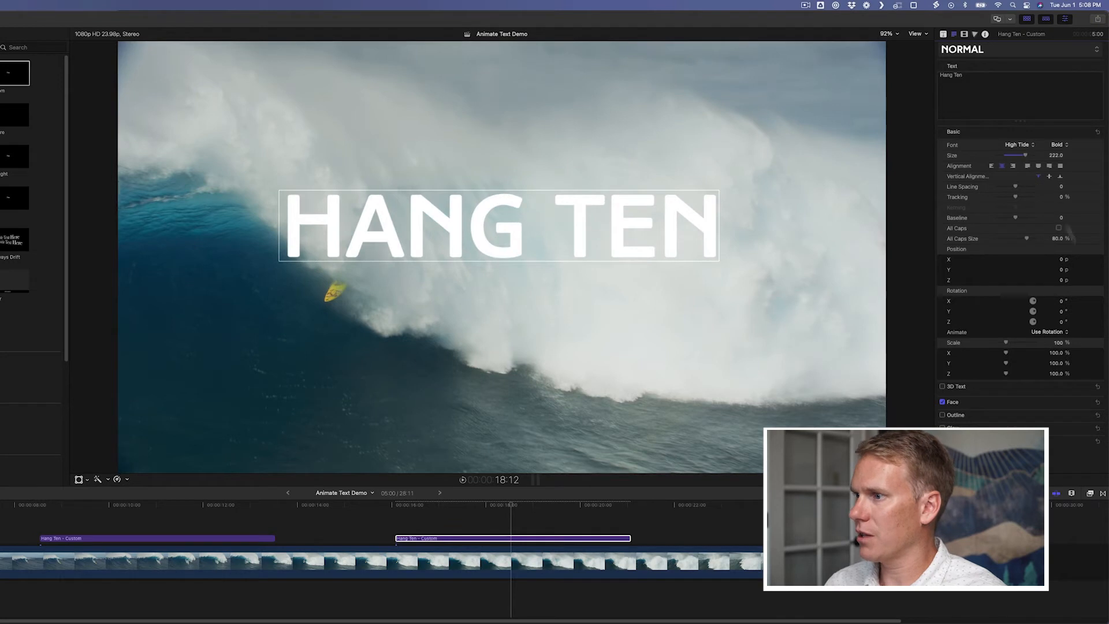
{"action": "left_click", "coordinate": [941, 402]}
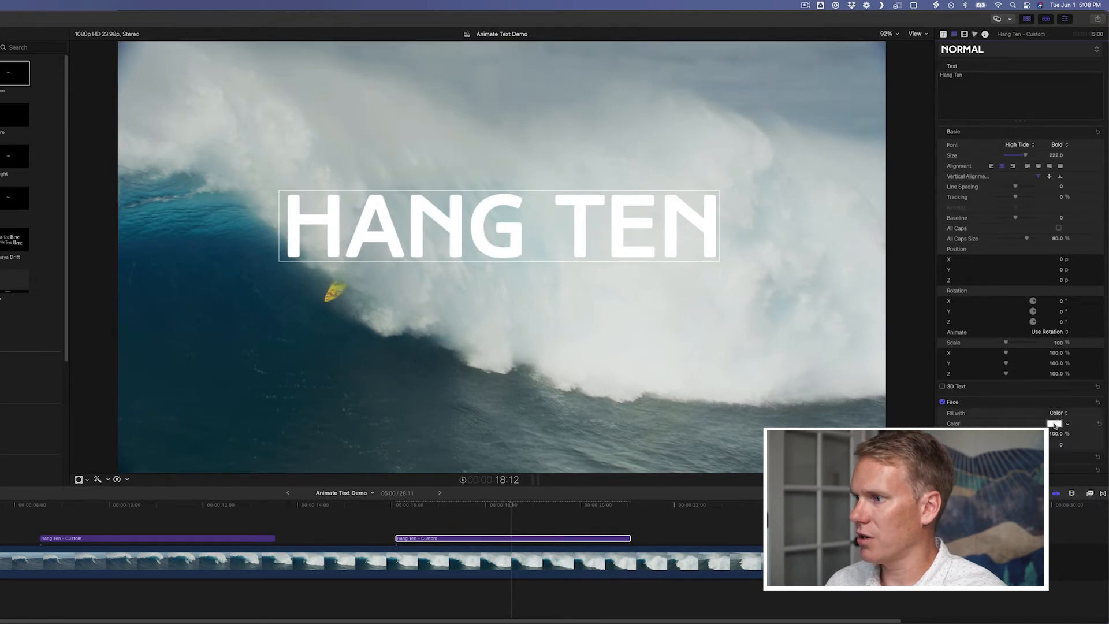
{"action": "left_click", "coordinate": [1055, 422]}
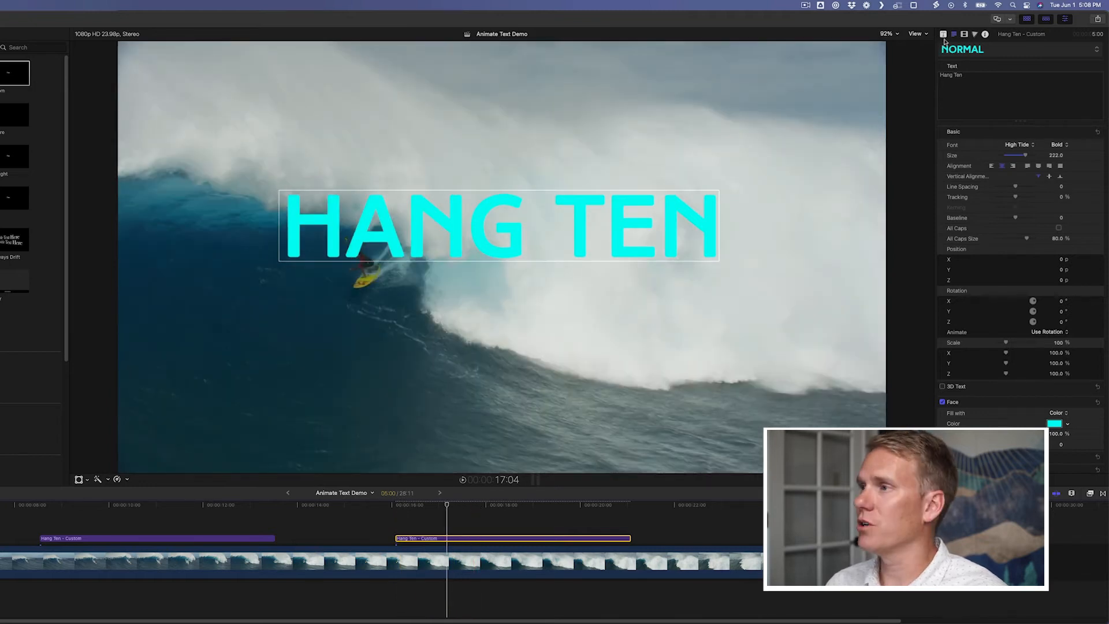
Step: Build the intro by letter unit with In Spread 25.0 and Ease Both speed
{"action": "left_click", "coordinate": [888, 45]}
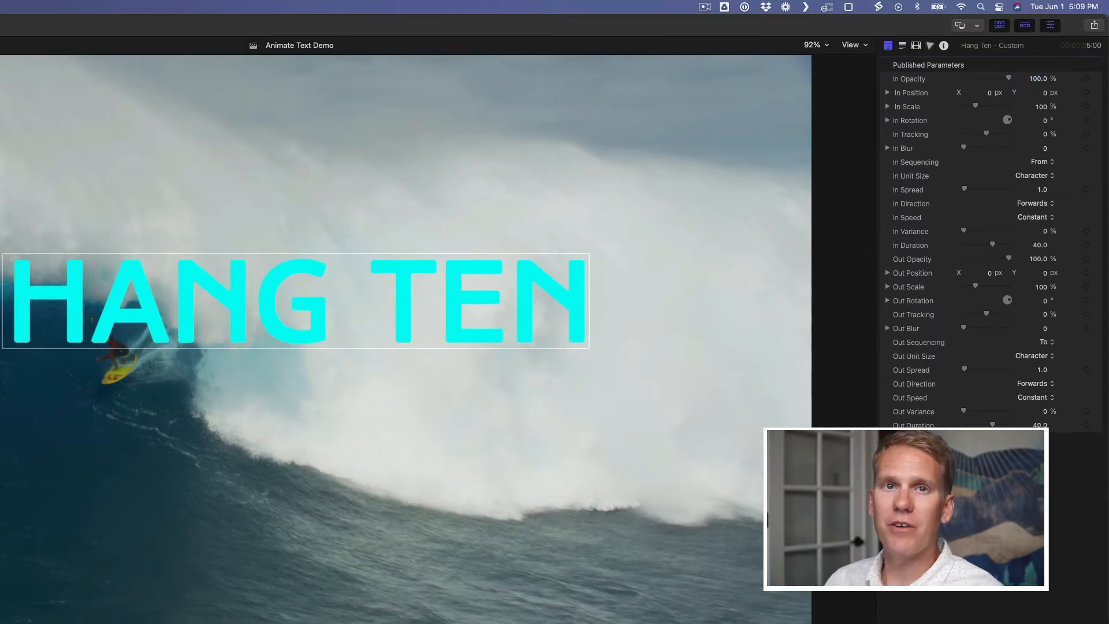
{"action": "mouse_move", "coordinate": [954, 87]}
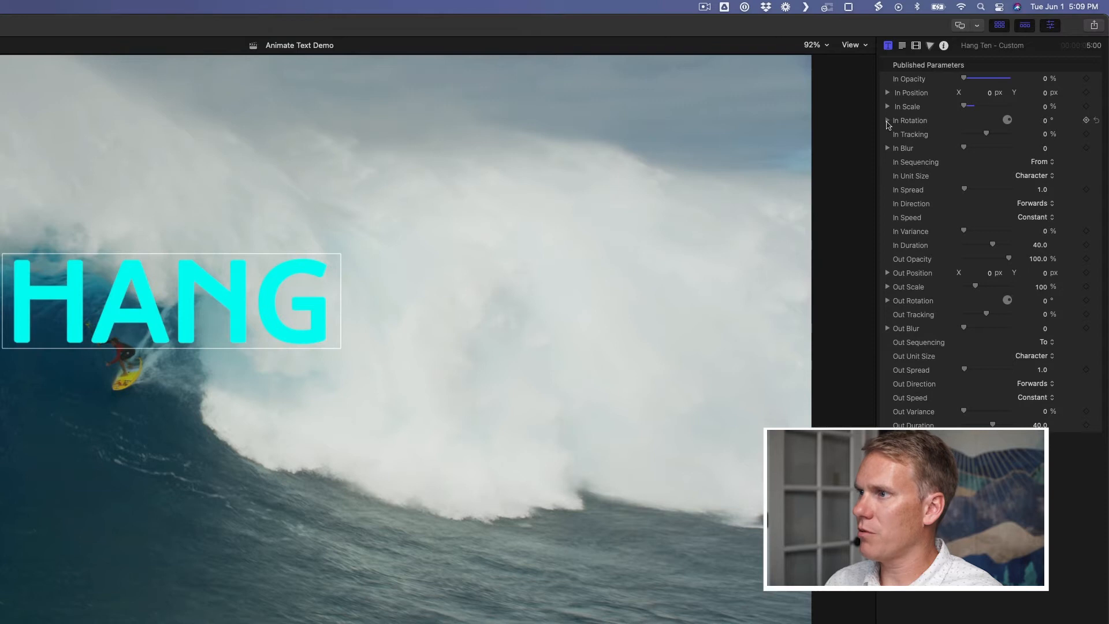
{"action": "left_click", "coordinate": [888, 120]}
{"action": "type", "text": "-270"}
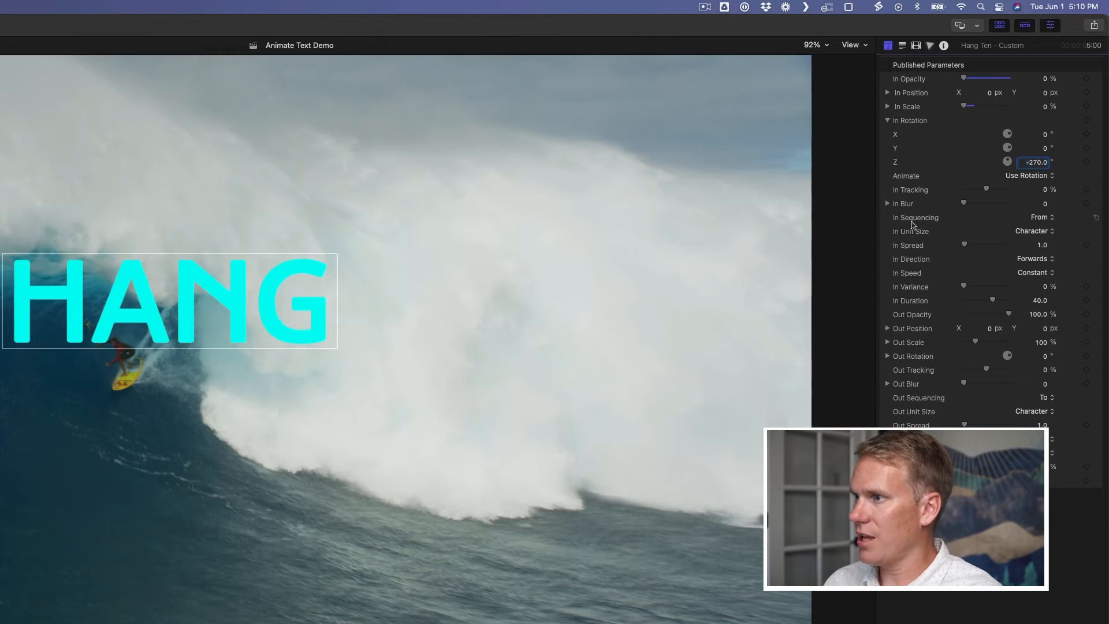
{"action": "mouse_move", "coordinate": [1047, 224]}
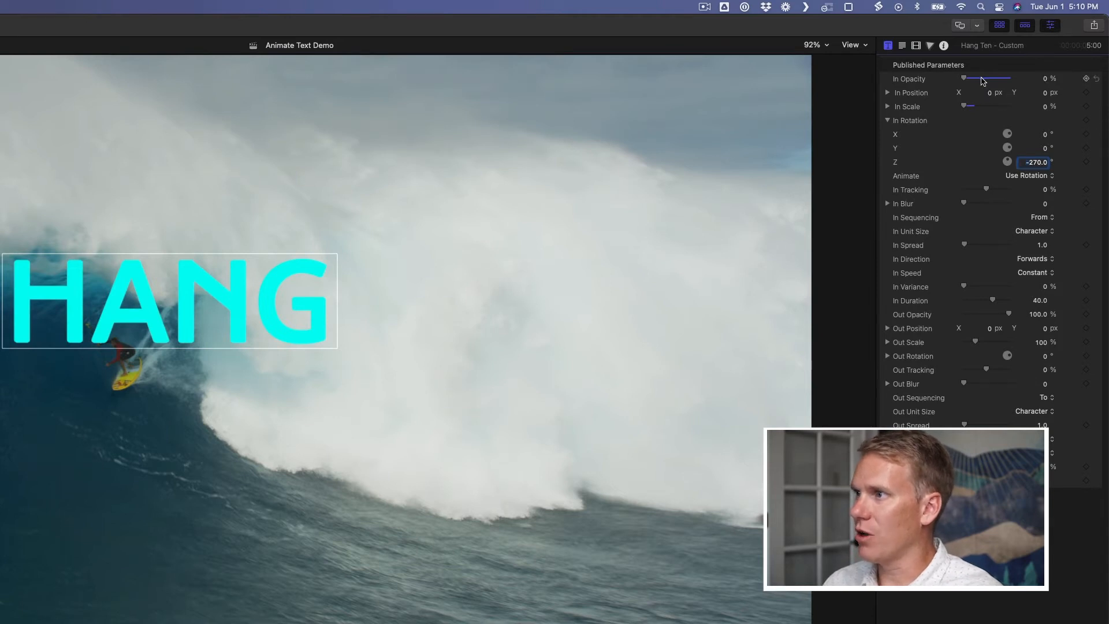
{"action": "mouse_move", "coordinate": [970, 108]}
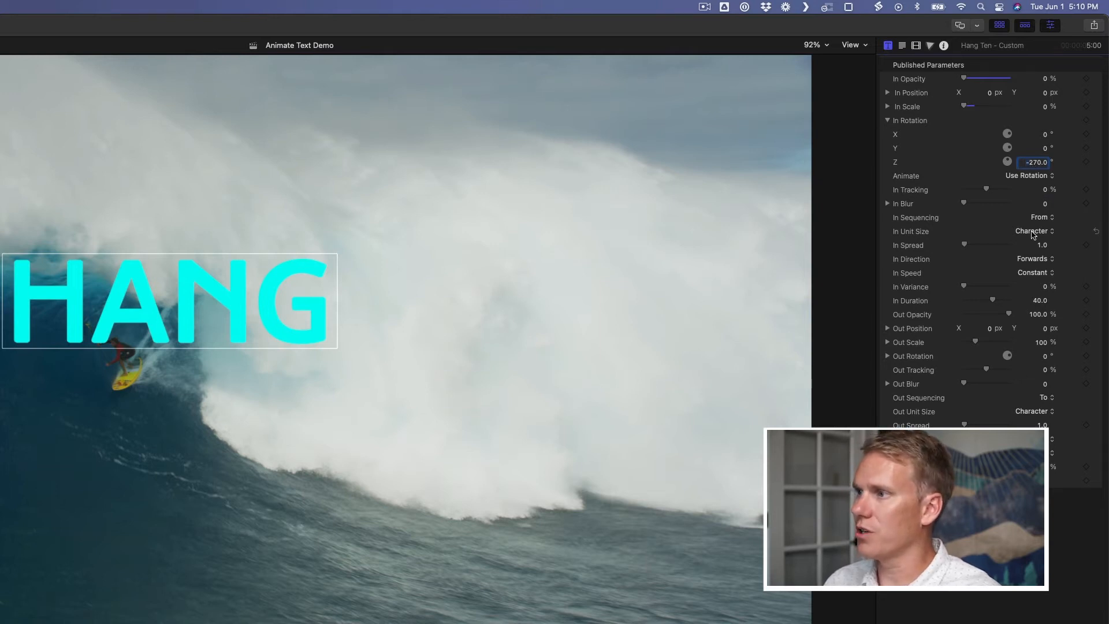
{"action": "left_click", "coordinate": [1033, 231]}
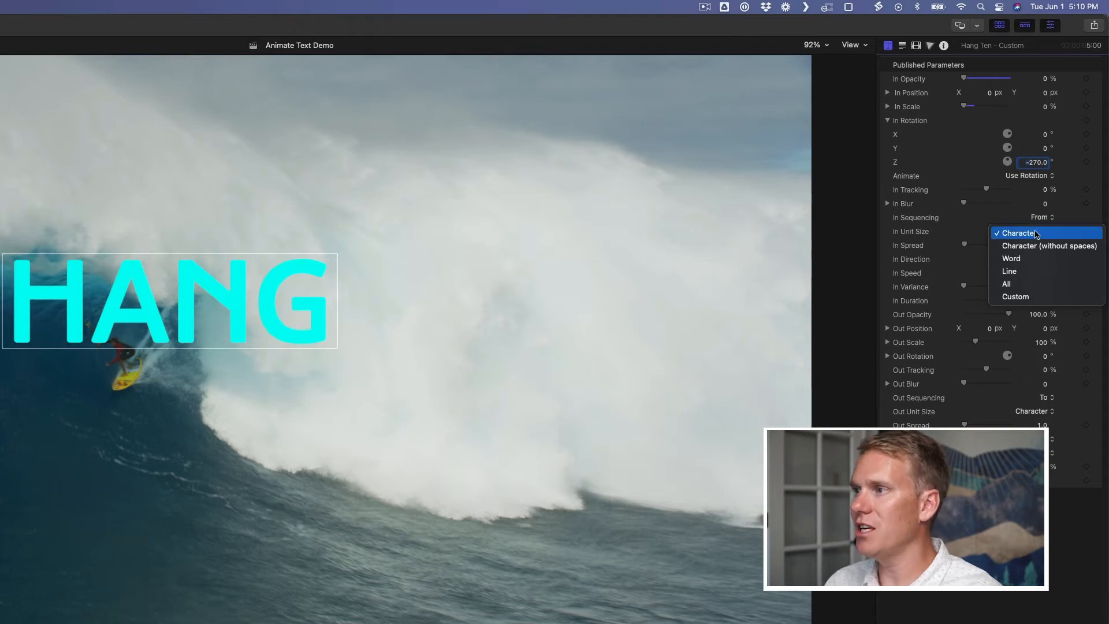
{"action": "mouse_move", "coordinate": [1040, 246]}
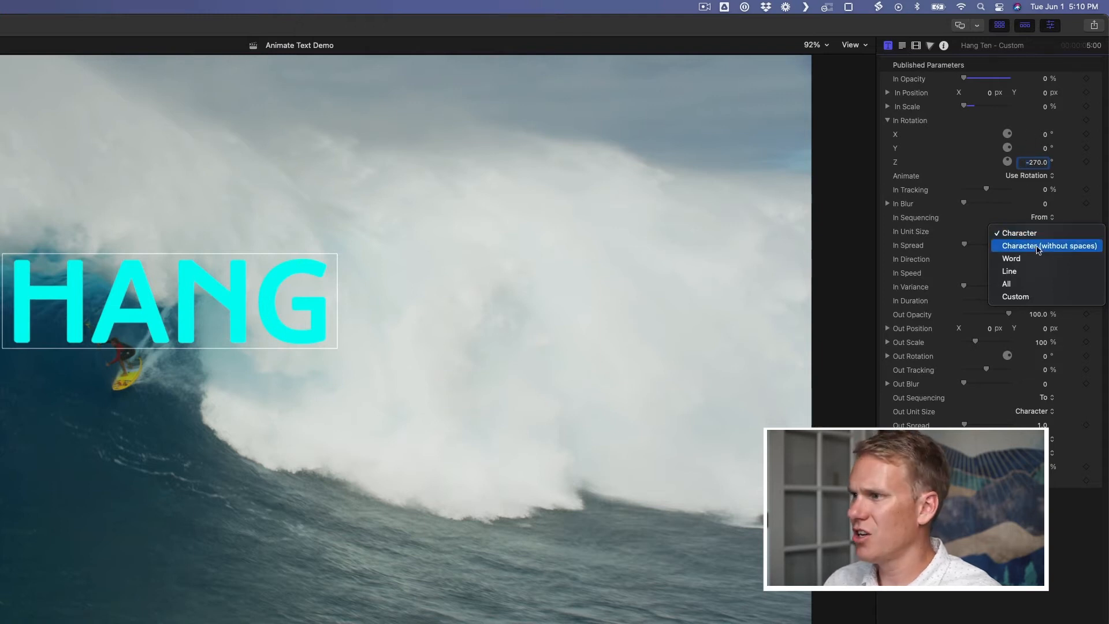
{"action": "mouse_move", "coordinate": [1009, 271]}
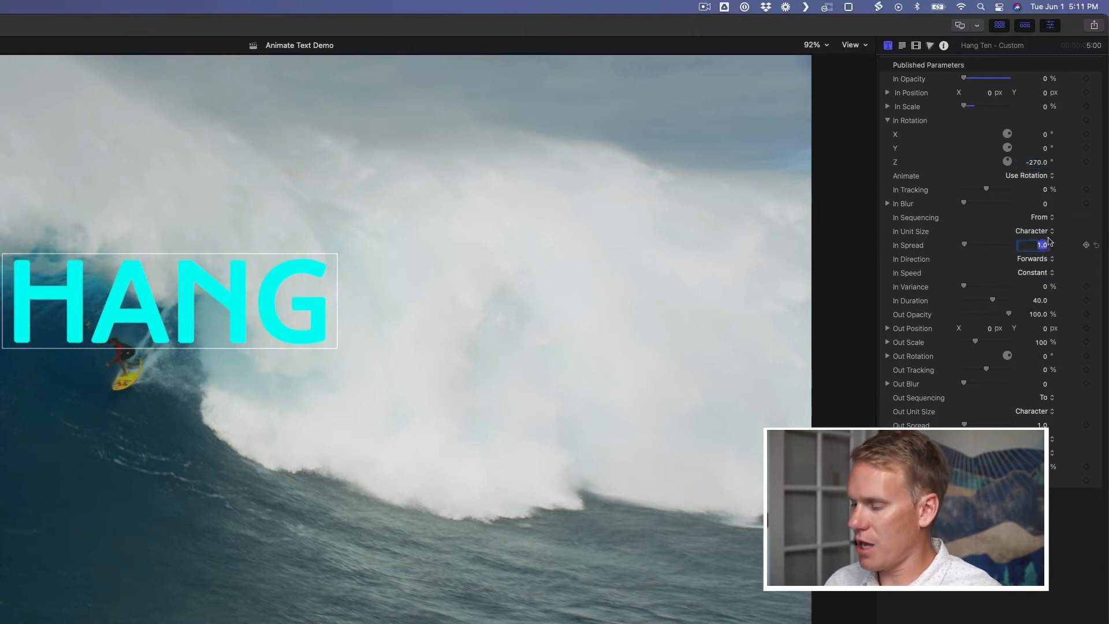
{"action": "type", "text": "25.0"}
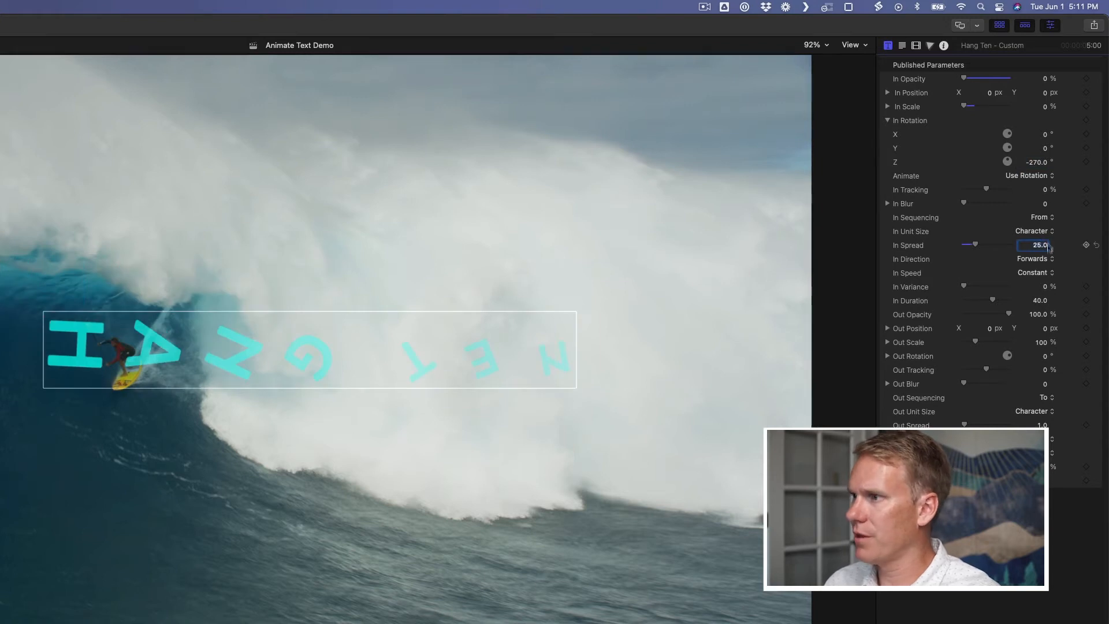
{"action": "left_click", "coordinate": [1033, 272]}
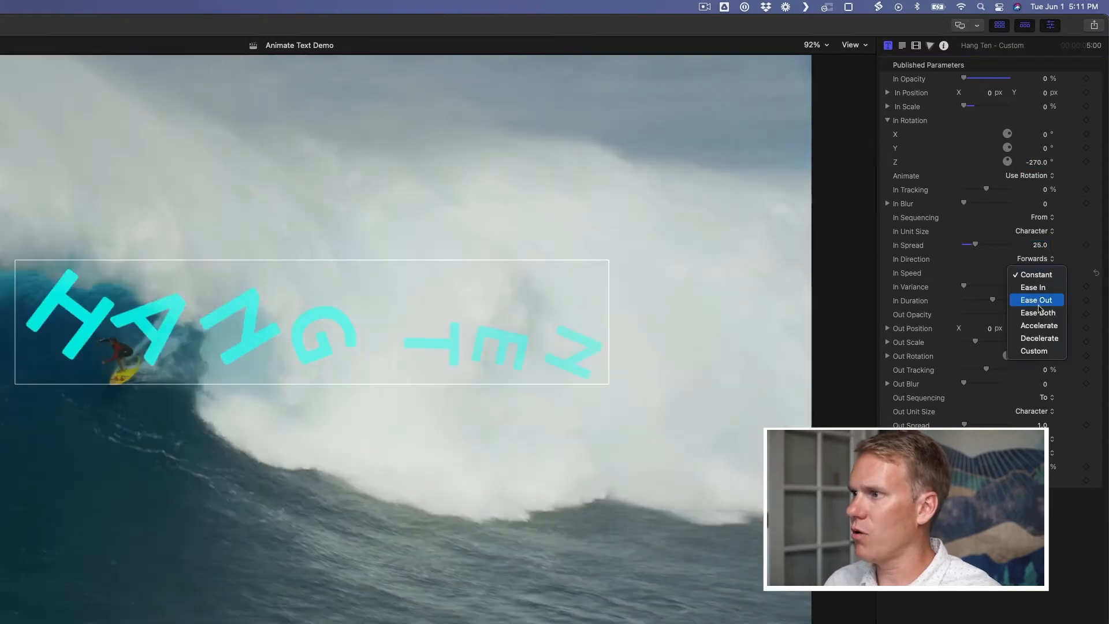
{"action": "left_click", "coordinate": [1037, 312]}
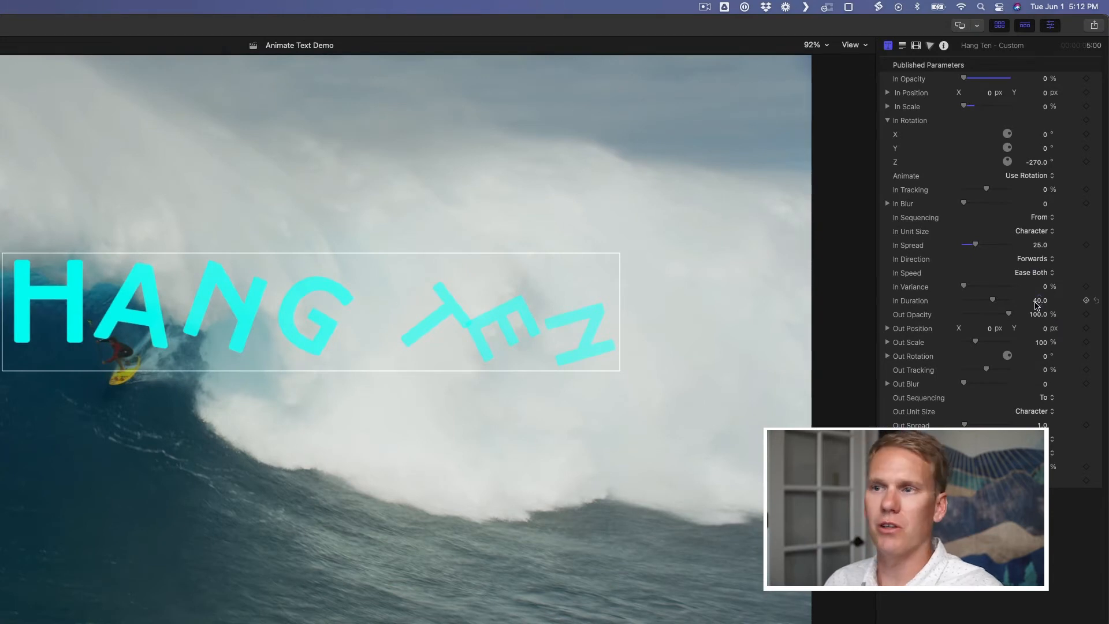
{"action": "mouse_move", "coordinate": [584, 615]}
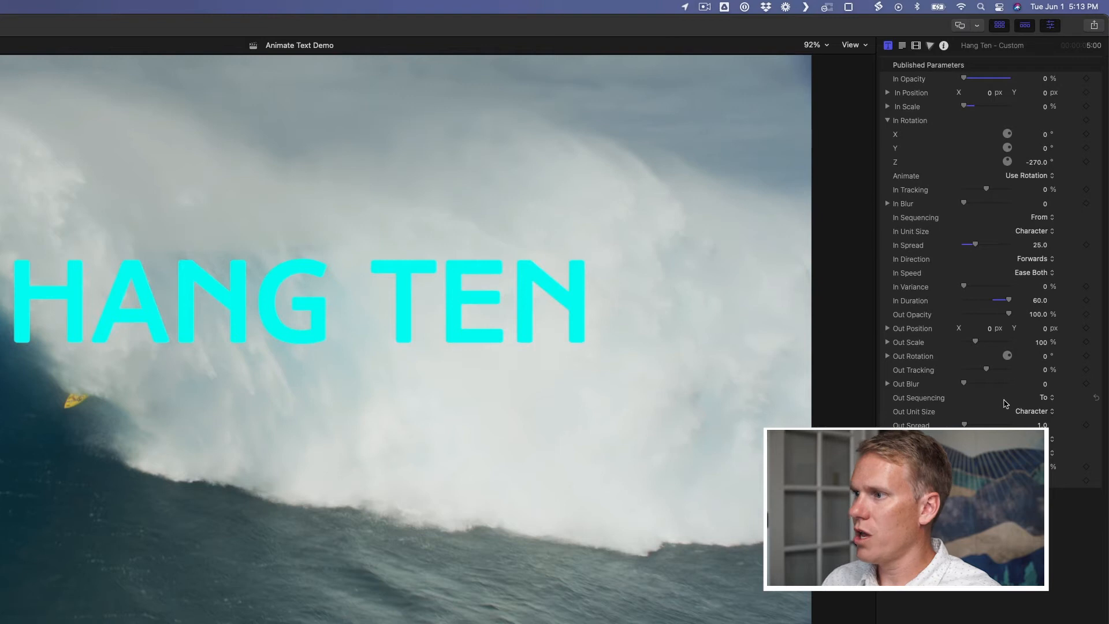
{"action": "mouse_move", "coordinate": [1001, 403]}
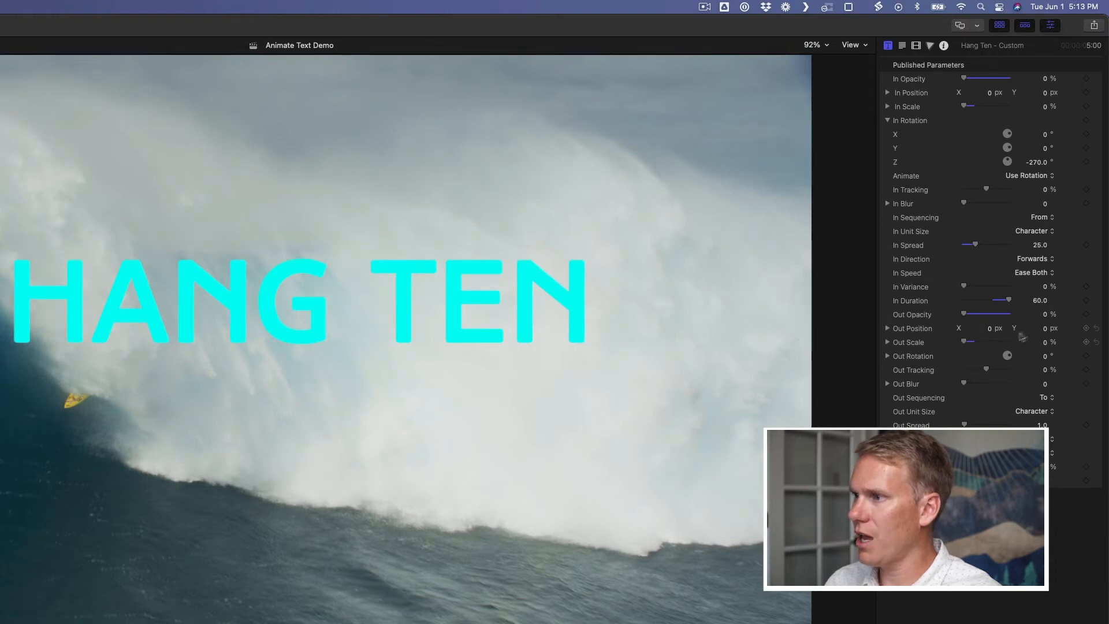
Step: Adjust the outro settings and pick an Out Speed curve for the letters
{"action": "left_click", "coordinate": [1034, 328]}
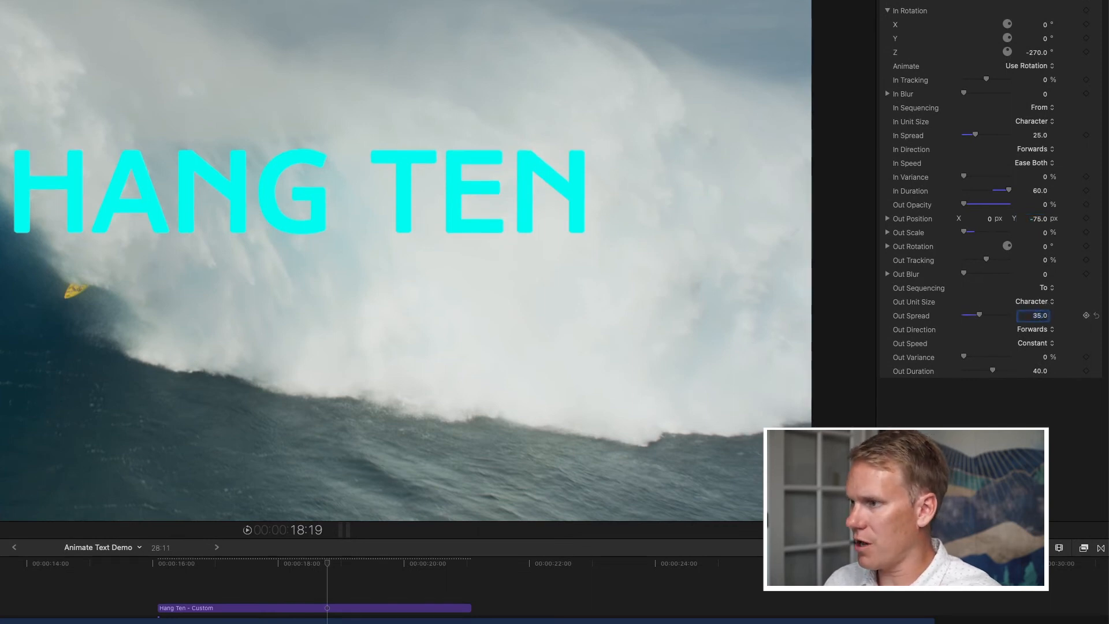
{"action": "left_click", "coordinate": [1033, 343]}
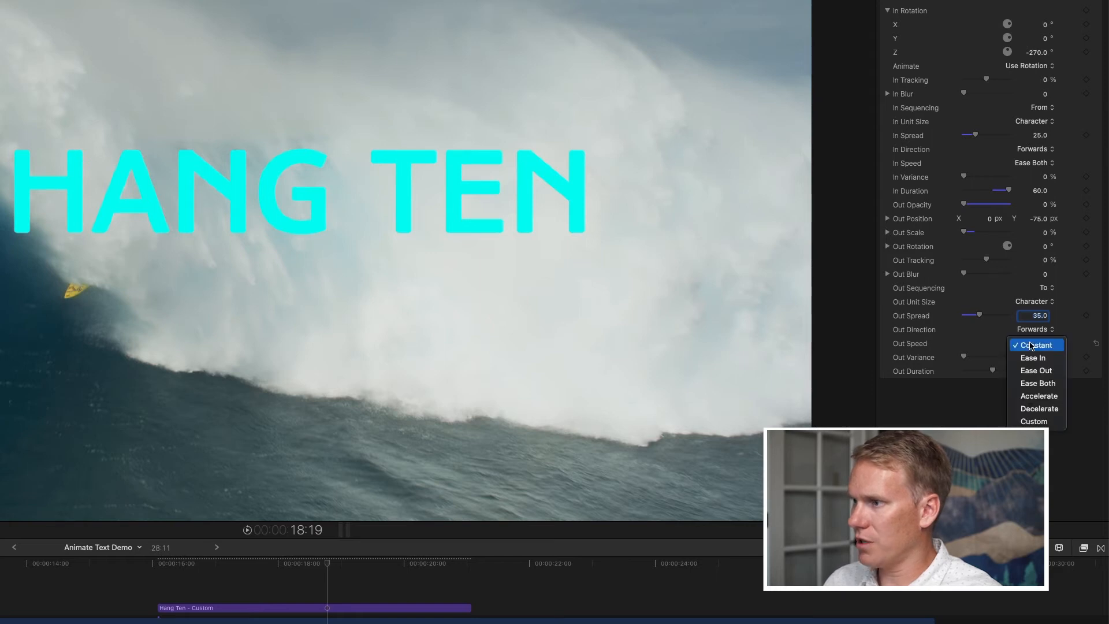
{"action": "left_click", "coordinate": [1036, 382]}
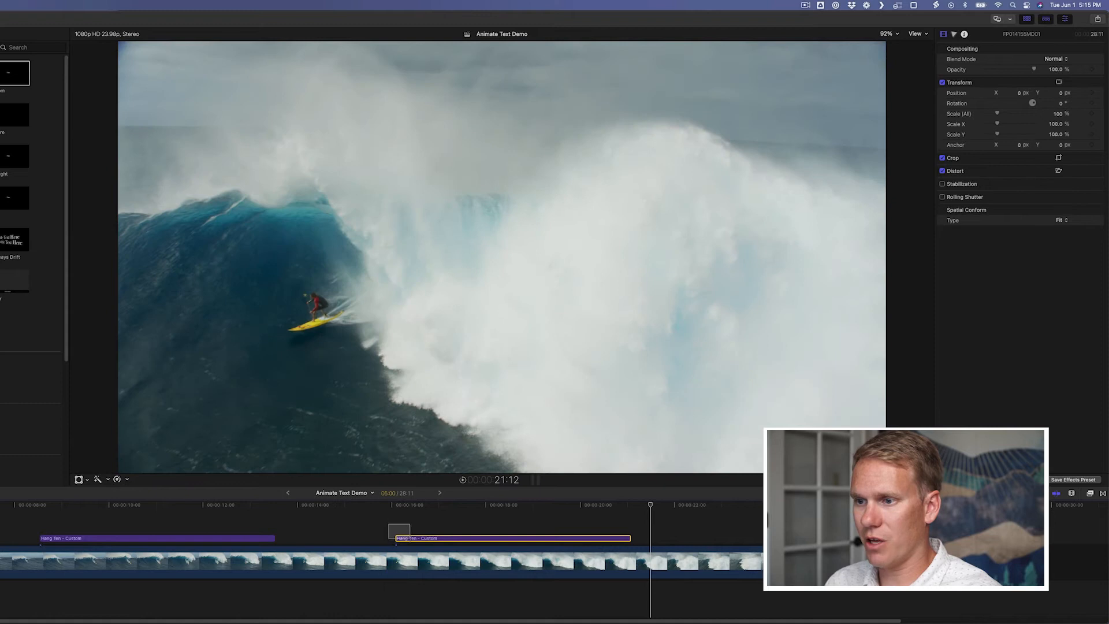
Step: Save the title as a new compound clip named 'Surfer Prest'
{"action": "left_click", "coordinate": [412, 531]}
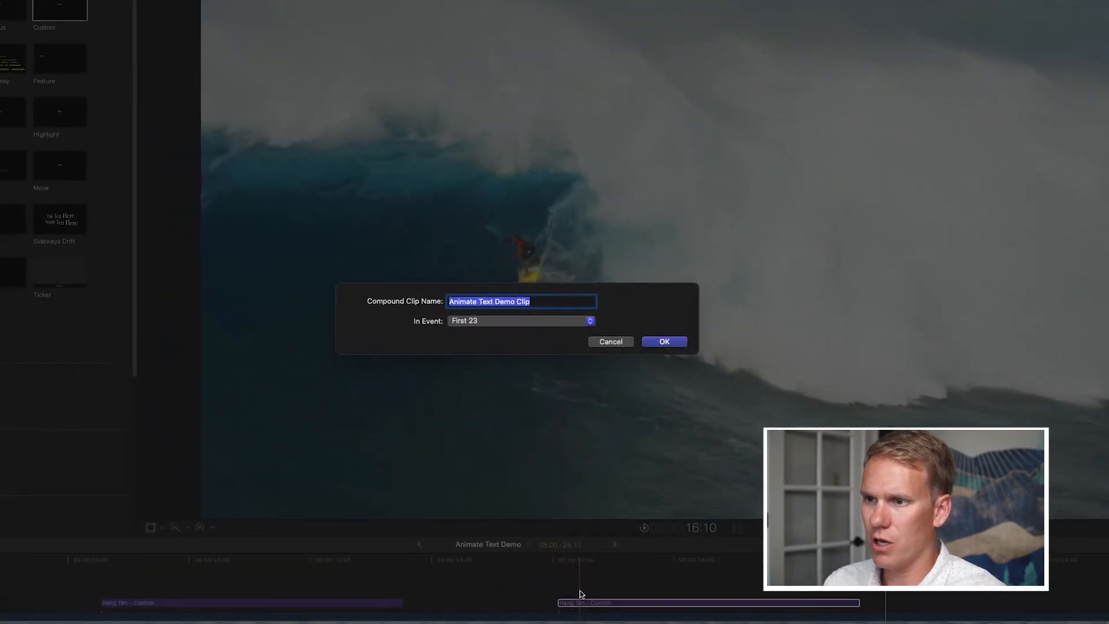
{"action": "type", "text": "Surfer"}
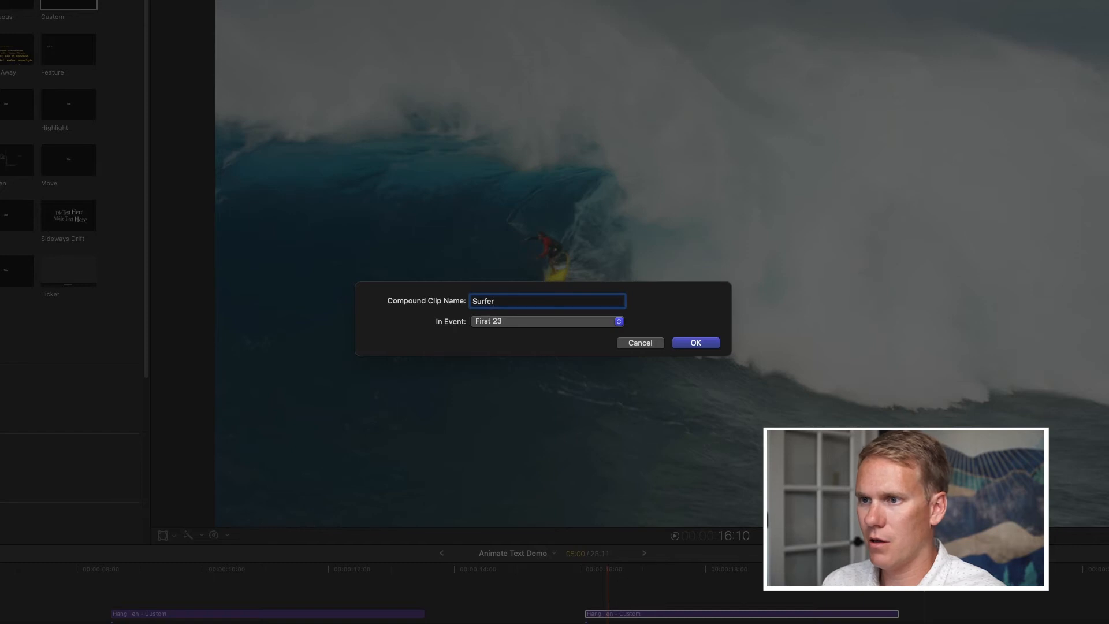
{"action": "type", "text": "Prest"}
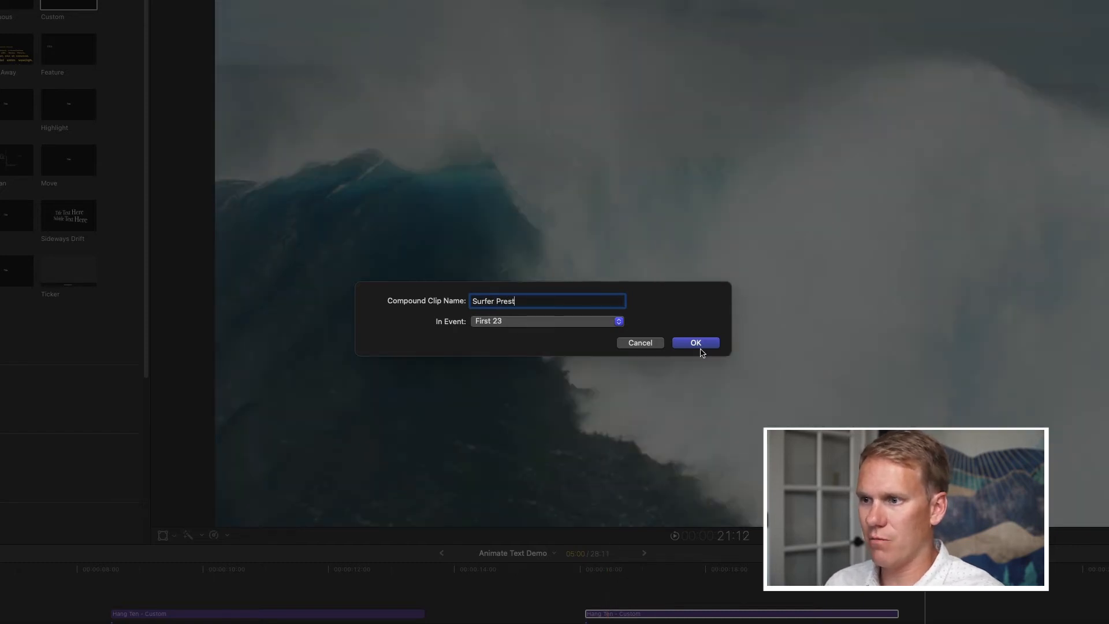
{"action": "left_click", "coordinate": [694, 342]}
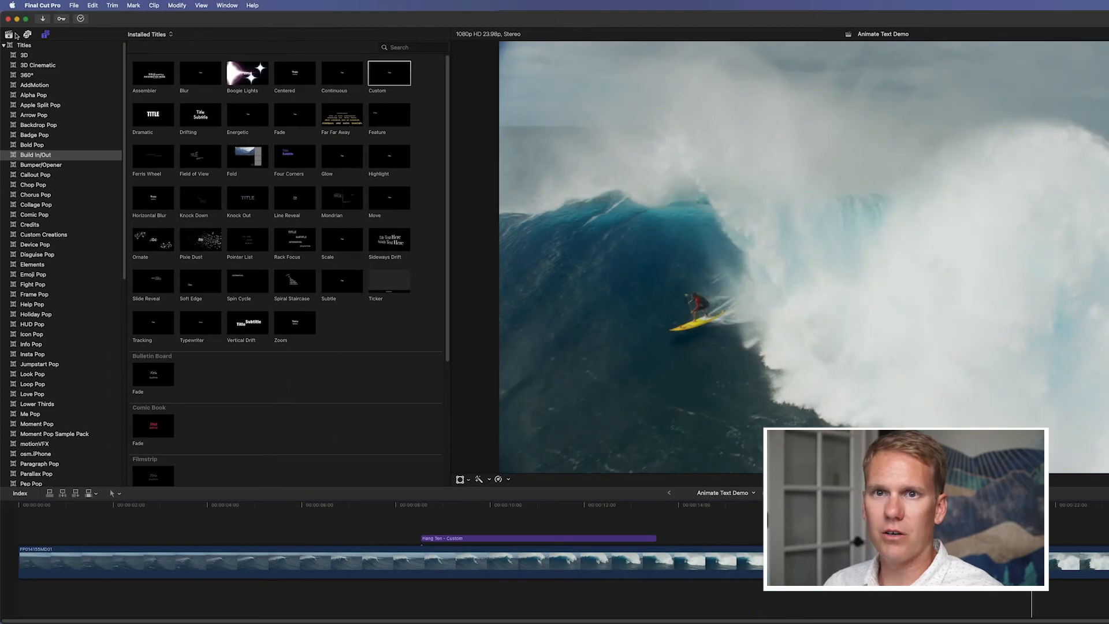
Step: Switch to the Add Text Demo project from the Libraries browser
{"action": "left_click", "coordinate": [7, 34]}
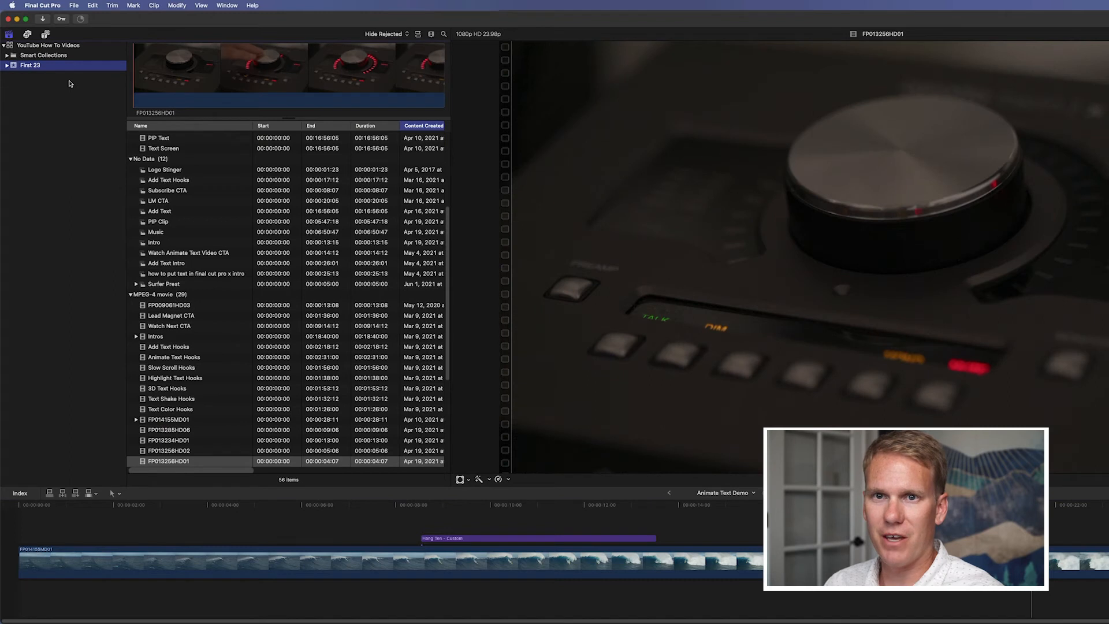
{"action": "left_click", "coordinate": [168, 157]}
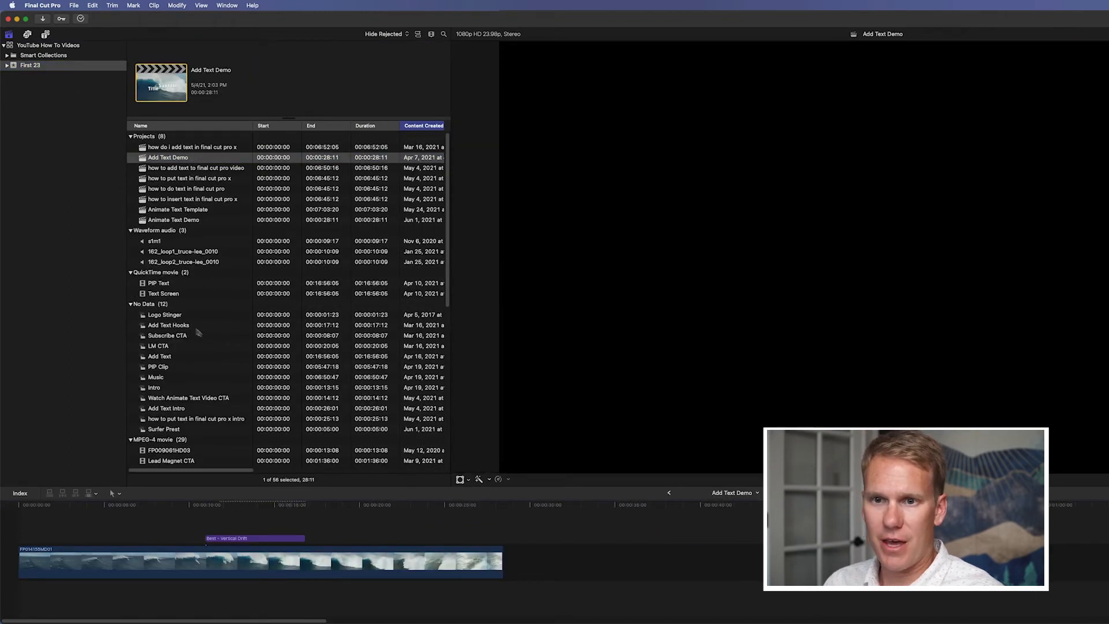
{"action": "scroll", "scroll_direction": "down", "scroll_amount": 3}
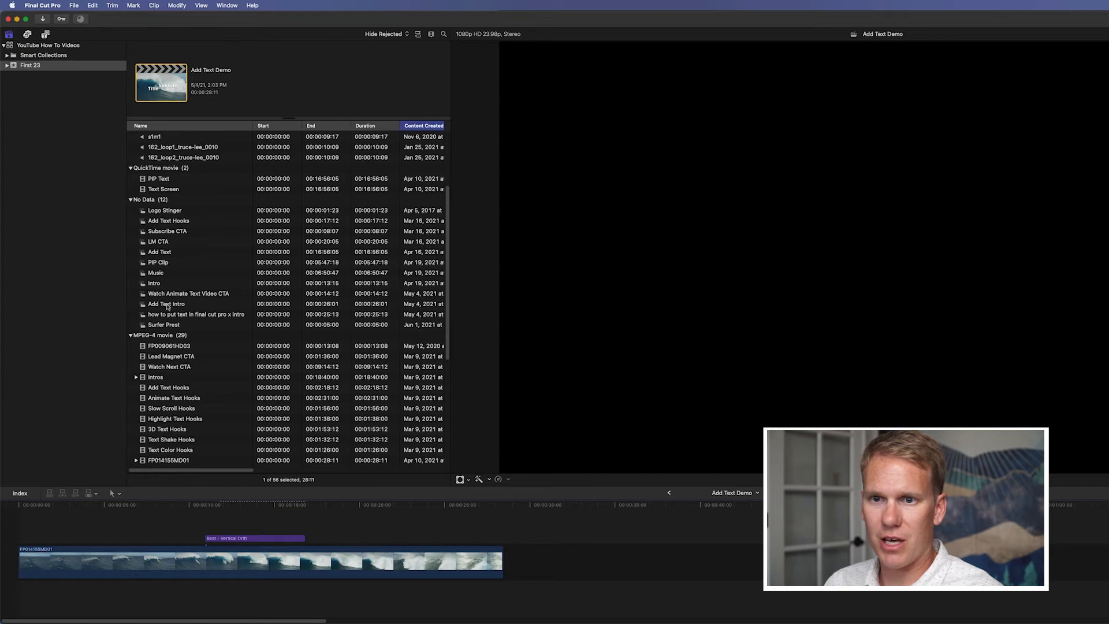
{"action": "left_click", "coordinate": [164, 324]}
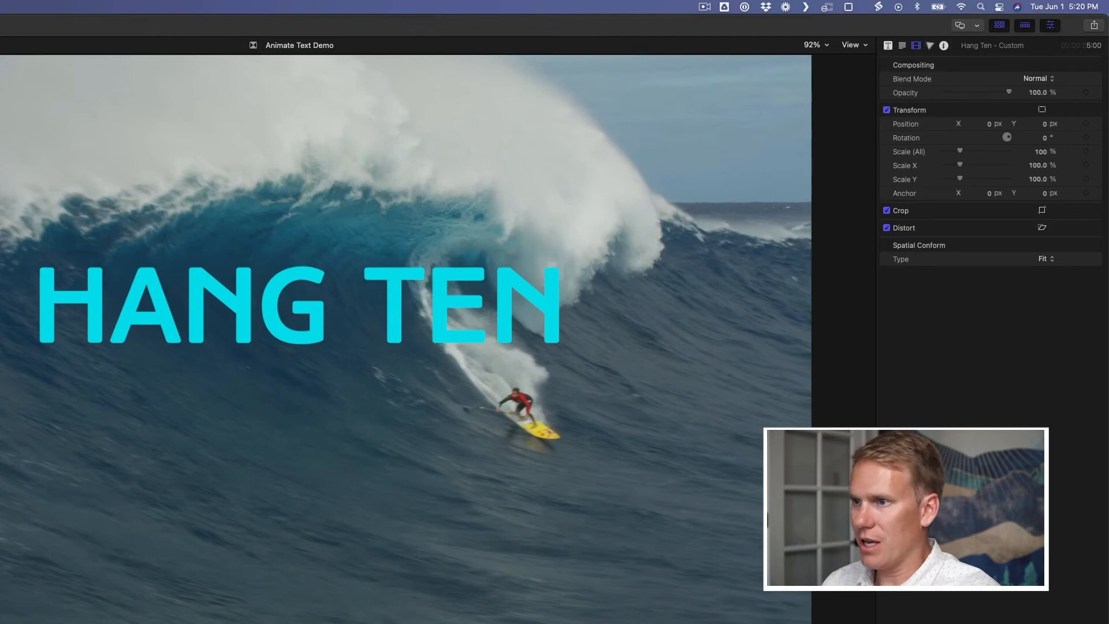
{"action": "mouse_move", "coordinate": [925, 129]}
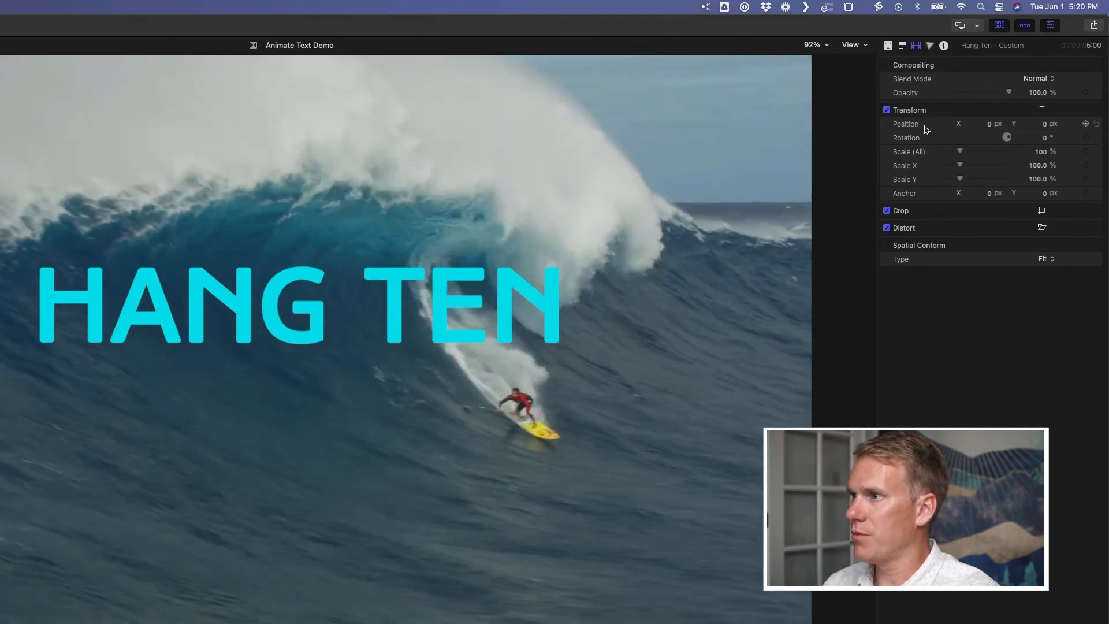
{"action": "mouse_move", "coordinate": [934, 153]}
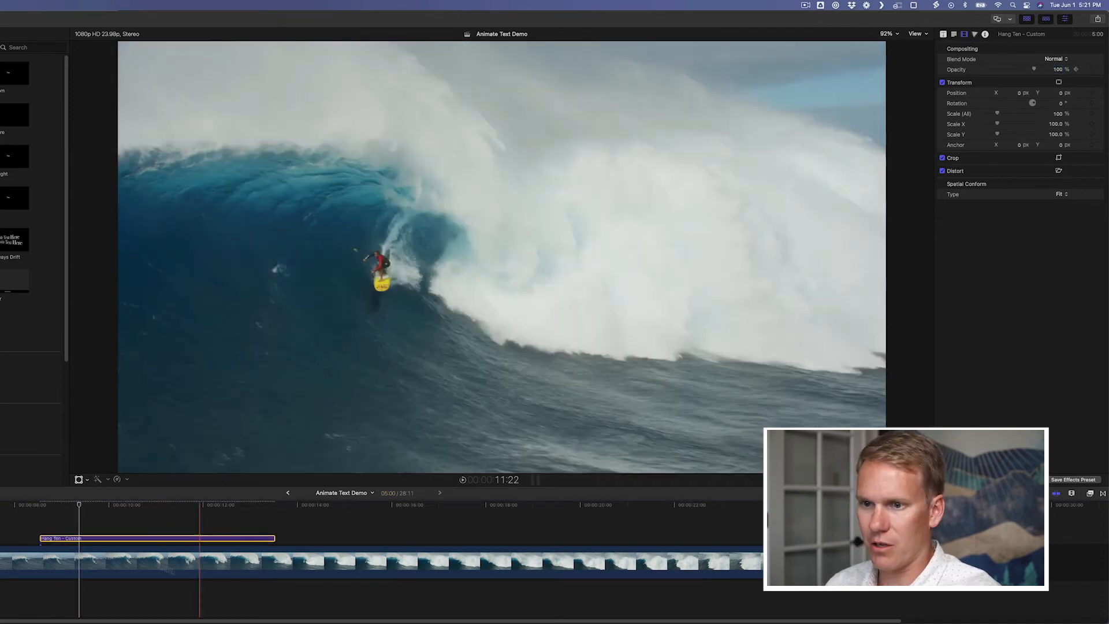
Step: Begin keyframing the Hang Ten – Custom title's opacity in the Video Inspector
{"action": "left_click", "coordinate": [90, 504]}
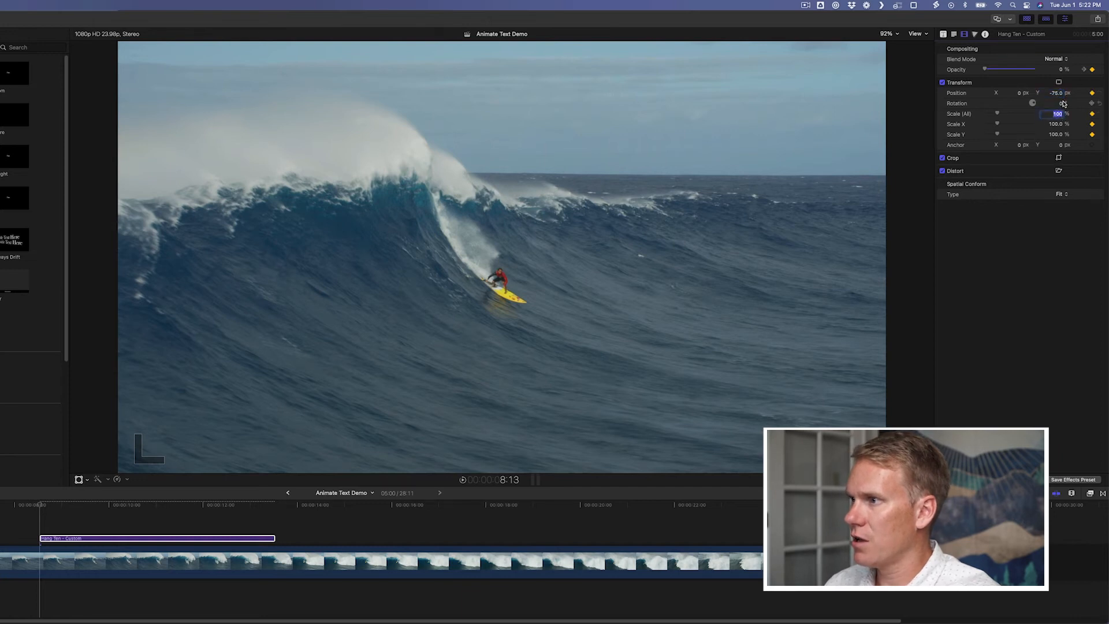
Step: Set the title's starting scale to 25% and its vertical position value to 10
{"action": "type", "text": "25"}
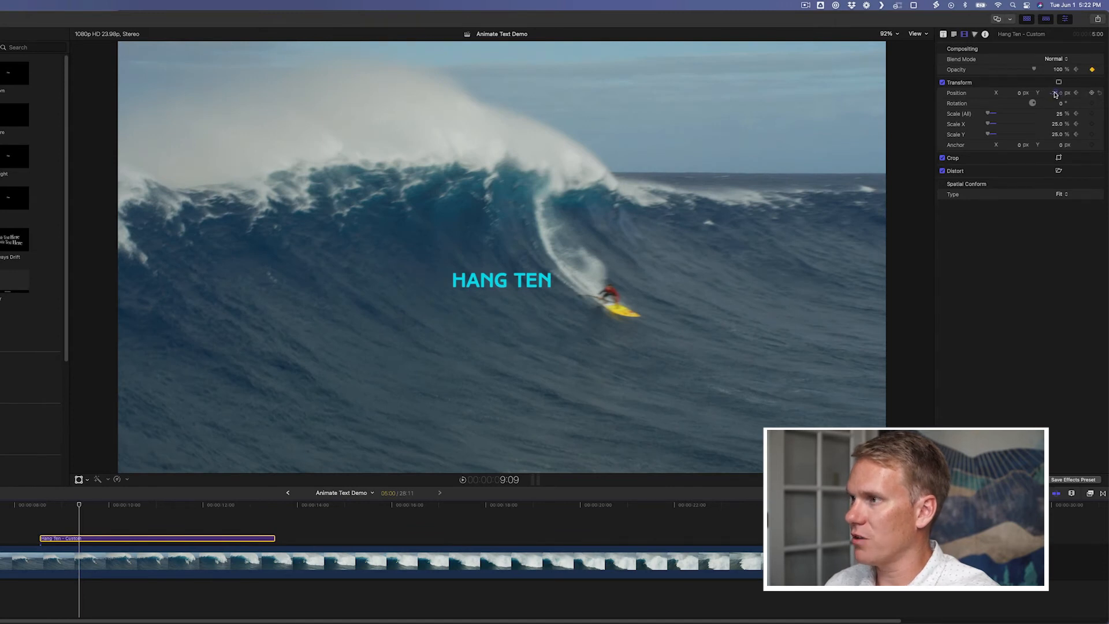
{"action": "left_click", "coordinate": [1055, 93]}
{"action": "type", "text": "-76"}
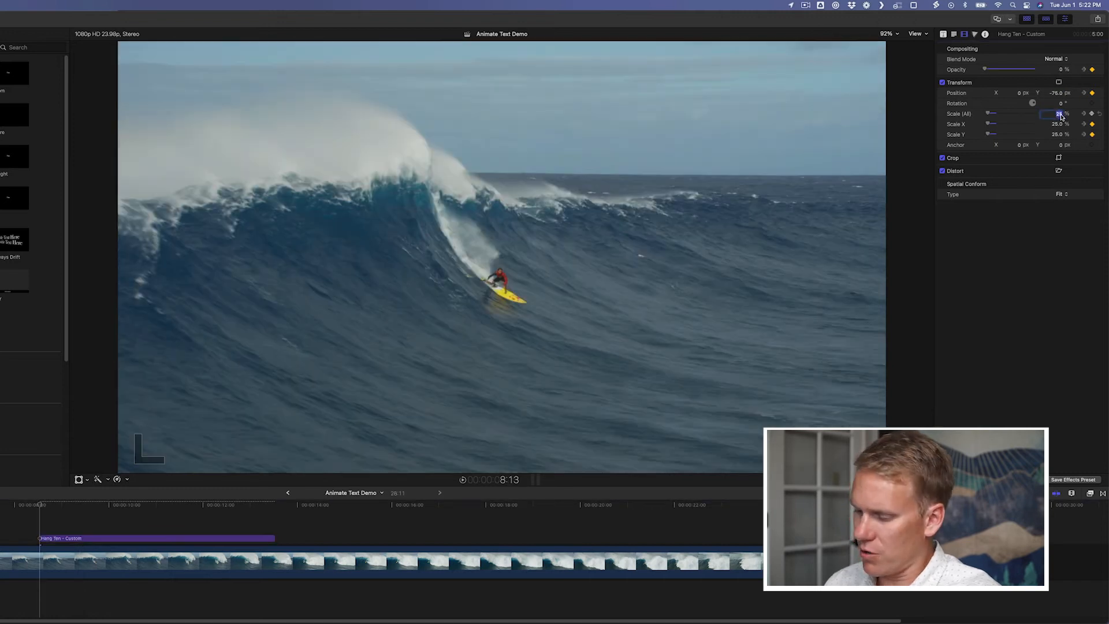
{"action": "type", "text": "100"}
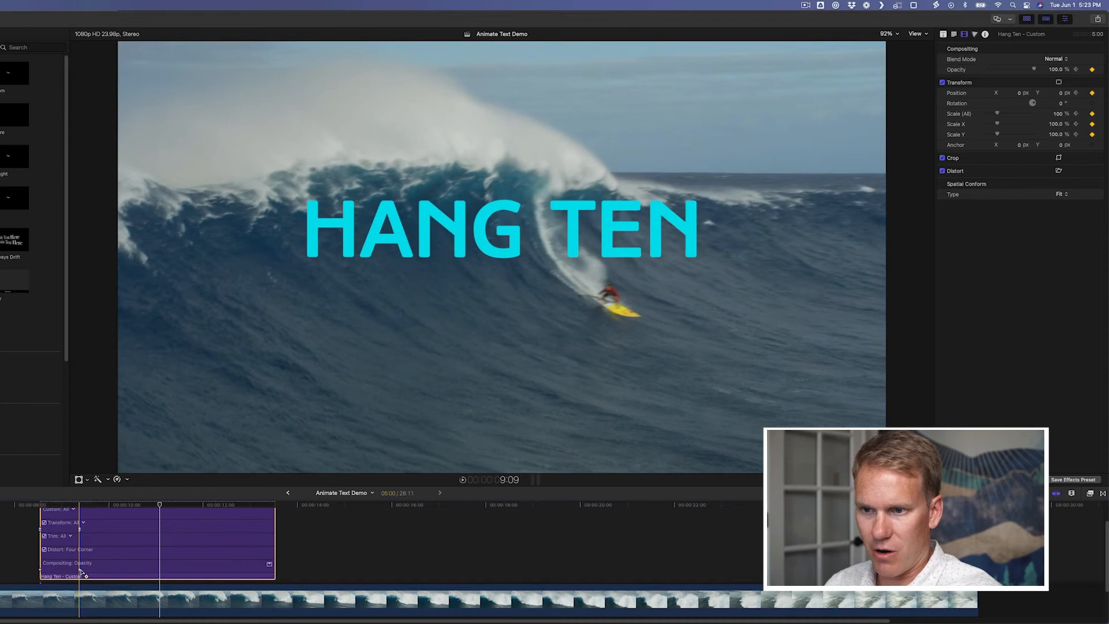
Step: Show the title's video animation and limit the transform lane to Position keyframes
{"action": "left_click", "coordinate": [83, 522]}
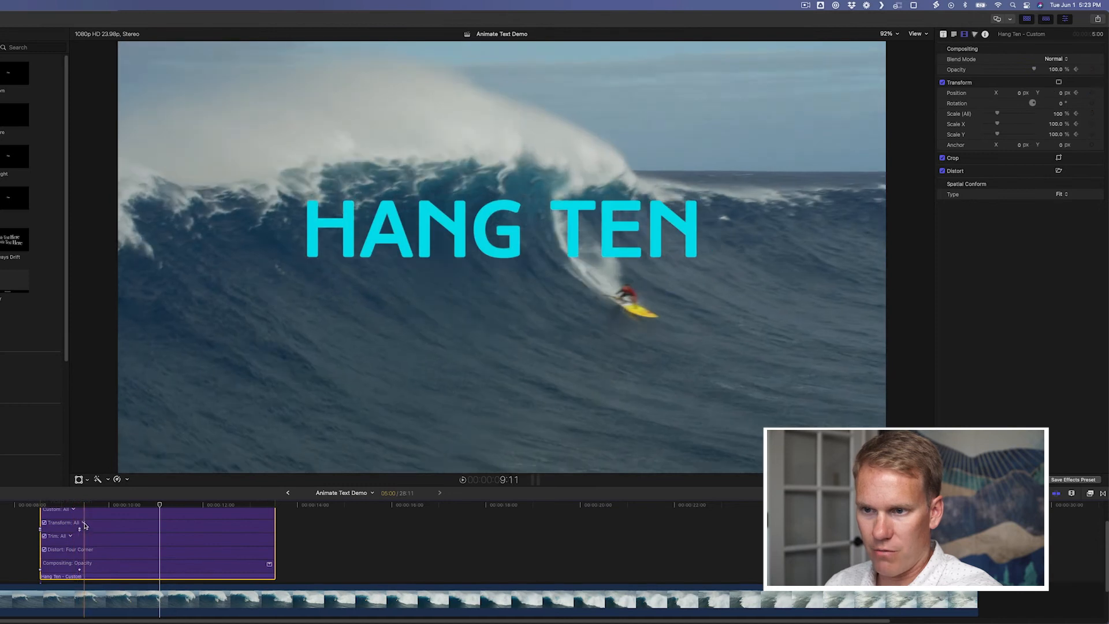
{"action": "left_click", "coordinate": [72, 522]}
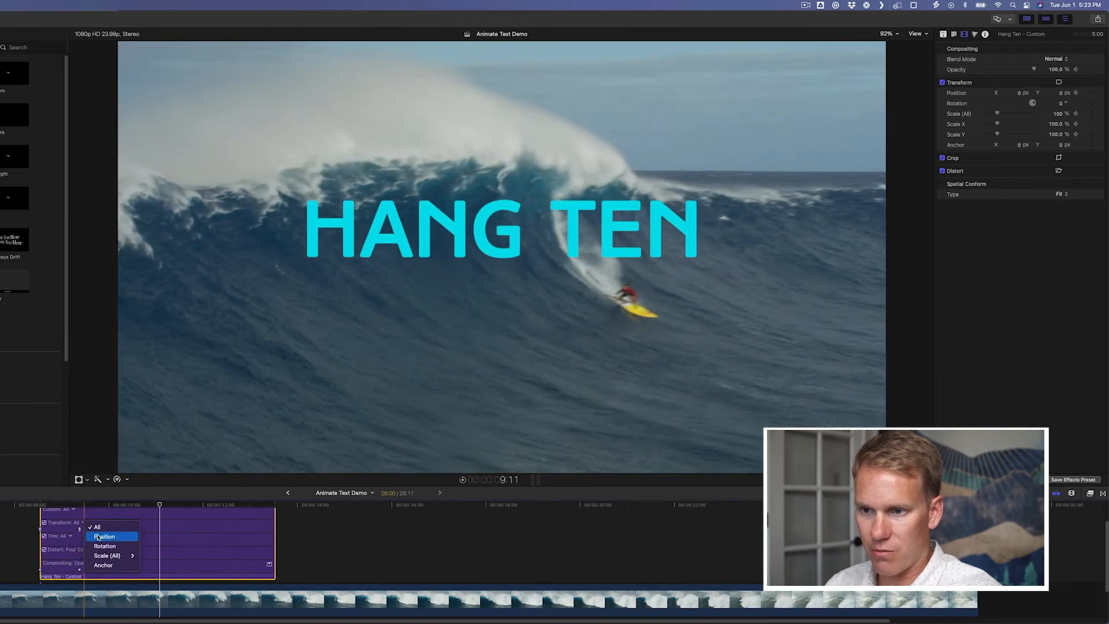
{"action": "left_click", "coordinate": [103, 536]}
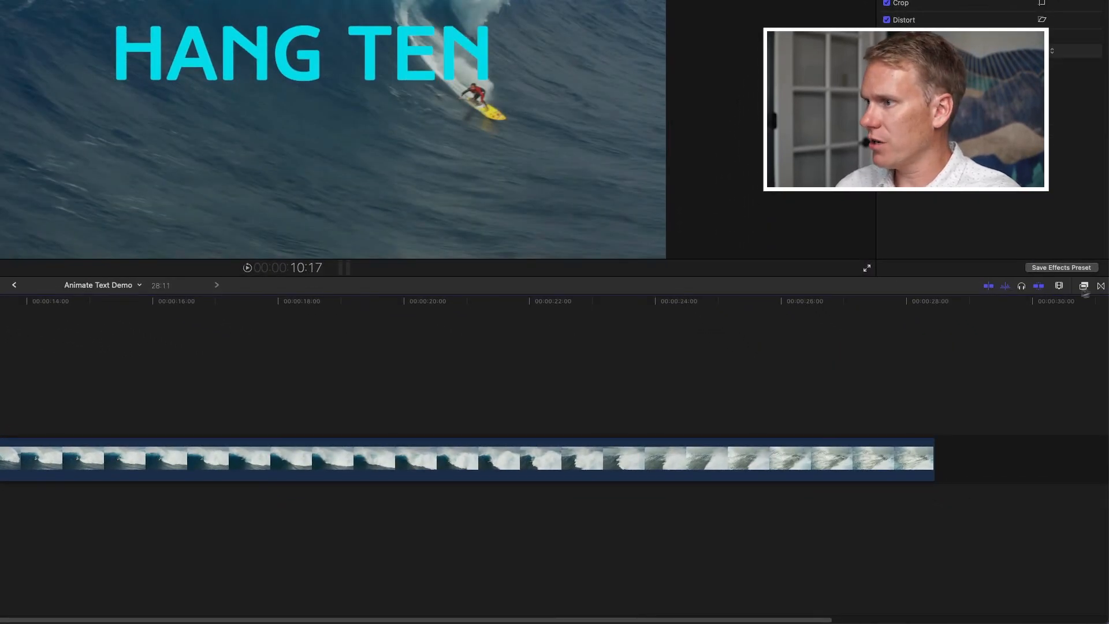
{"action": "mouse_move", "coordinate": [1082, 286]}
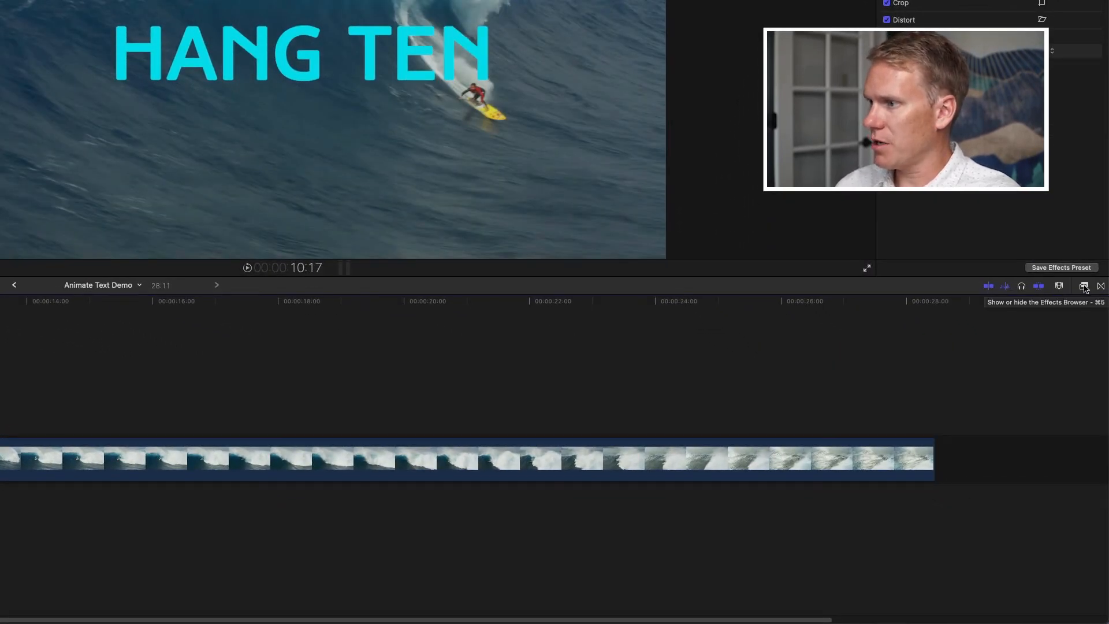
Step: Browse to the Distortion category in the Effects Browser to find Water Pane
{"action": "left_click", "coordinate": [1083, 286]}
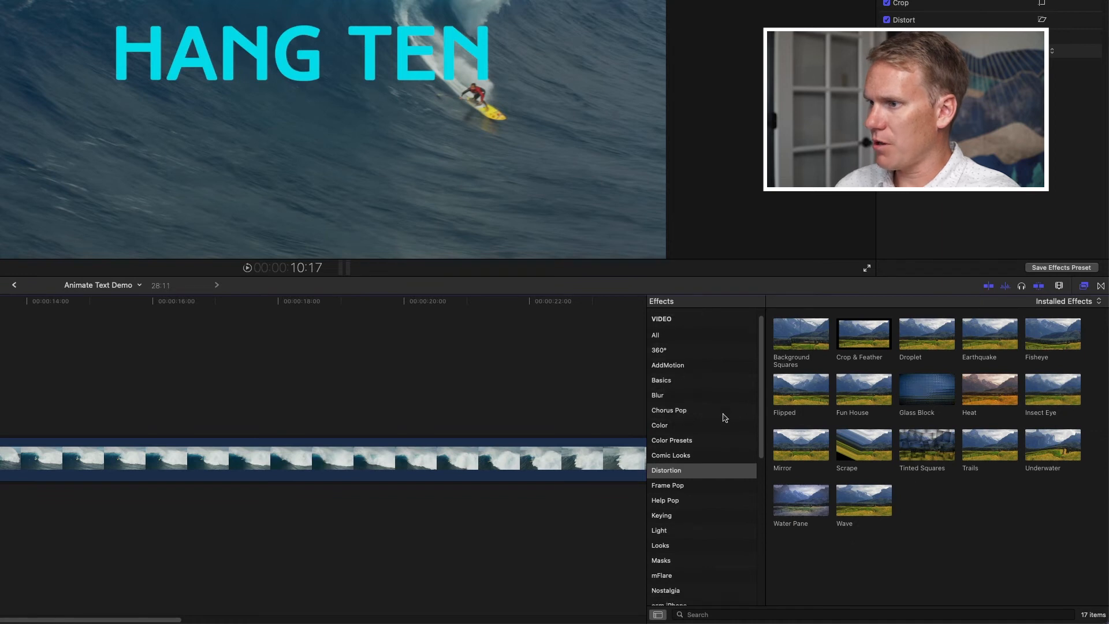
{"action": "scroll", "scroll_direction": "down", "scroll_amount": 3}
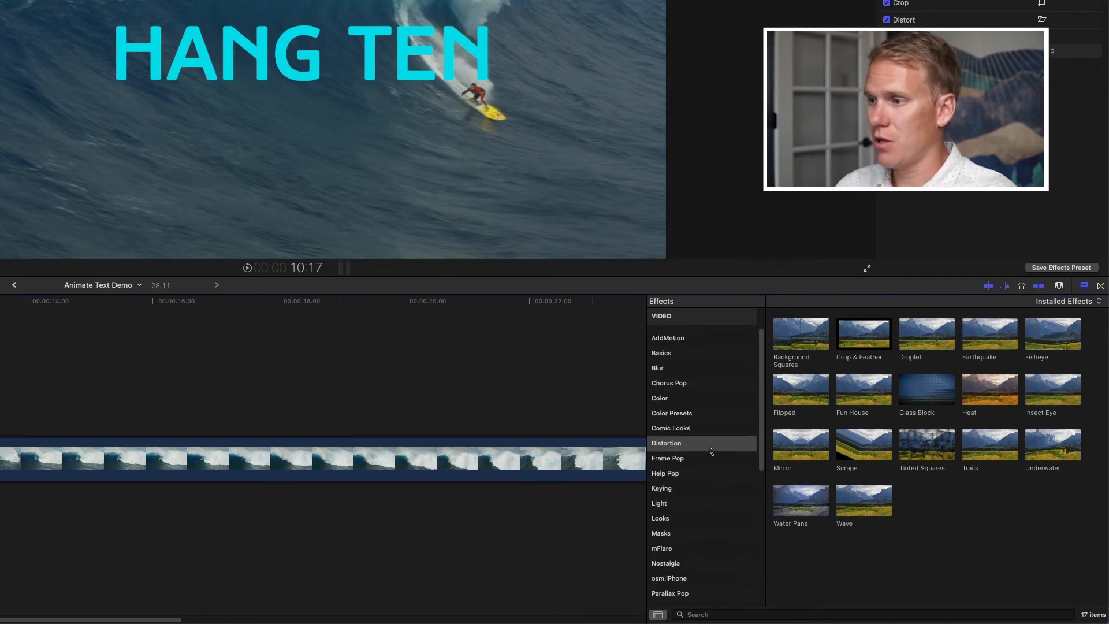
{"action": "left_click", "coordinate": [665, 443]}
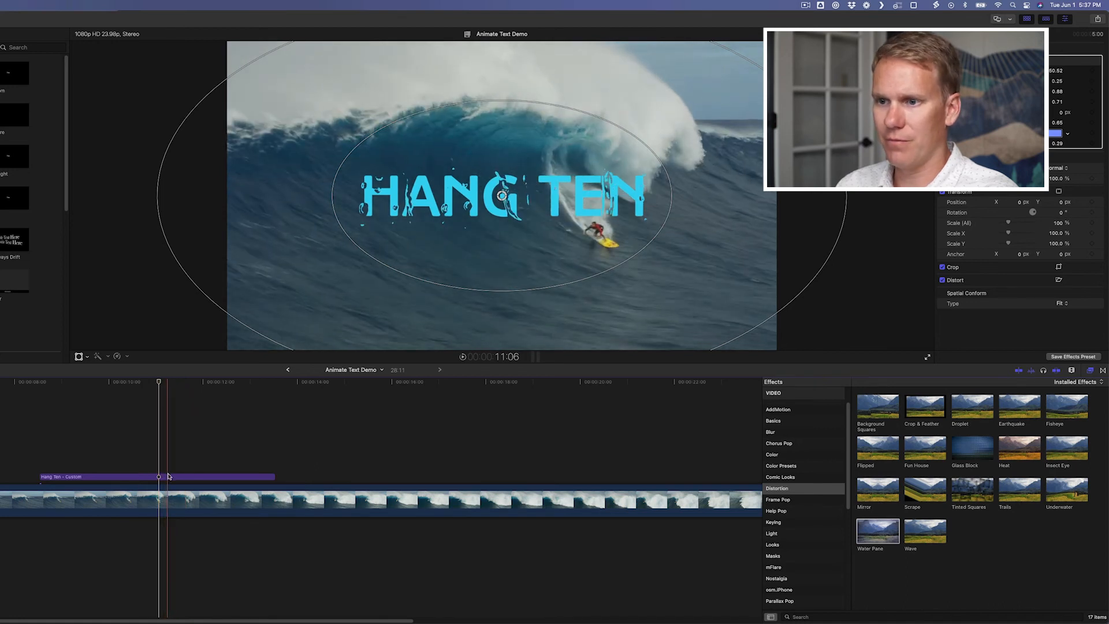
Step: Bring up the title's Water Pane settings and choose a new teal tint colour
{"action": "left_click", "coordinate": [155, 476]}
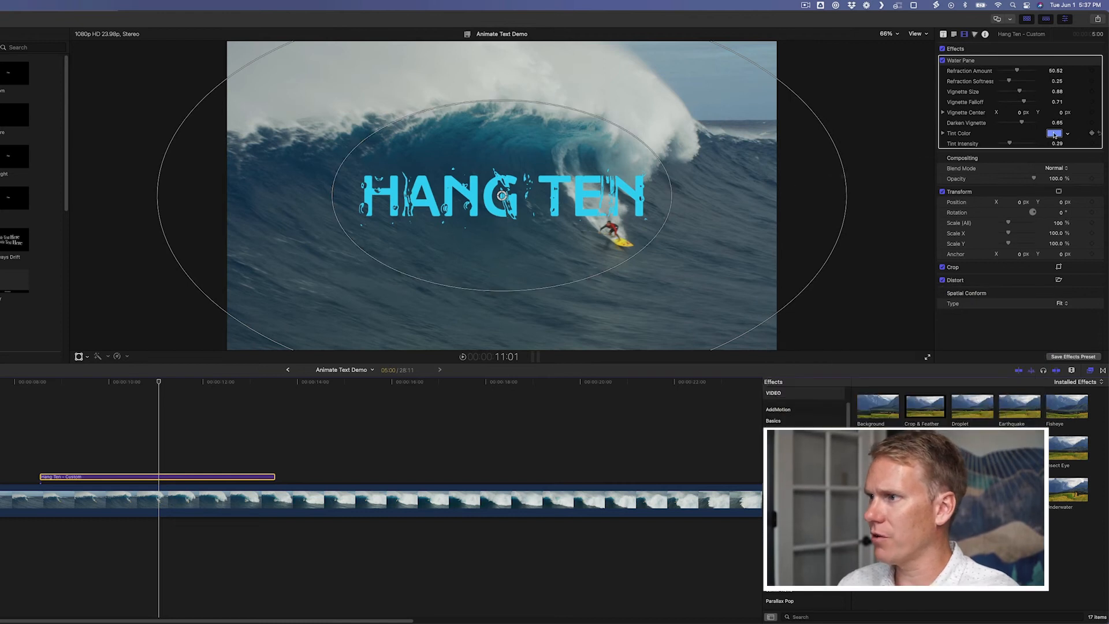
{"action": "left_click", "coordinate": [1055, 133]}
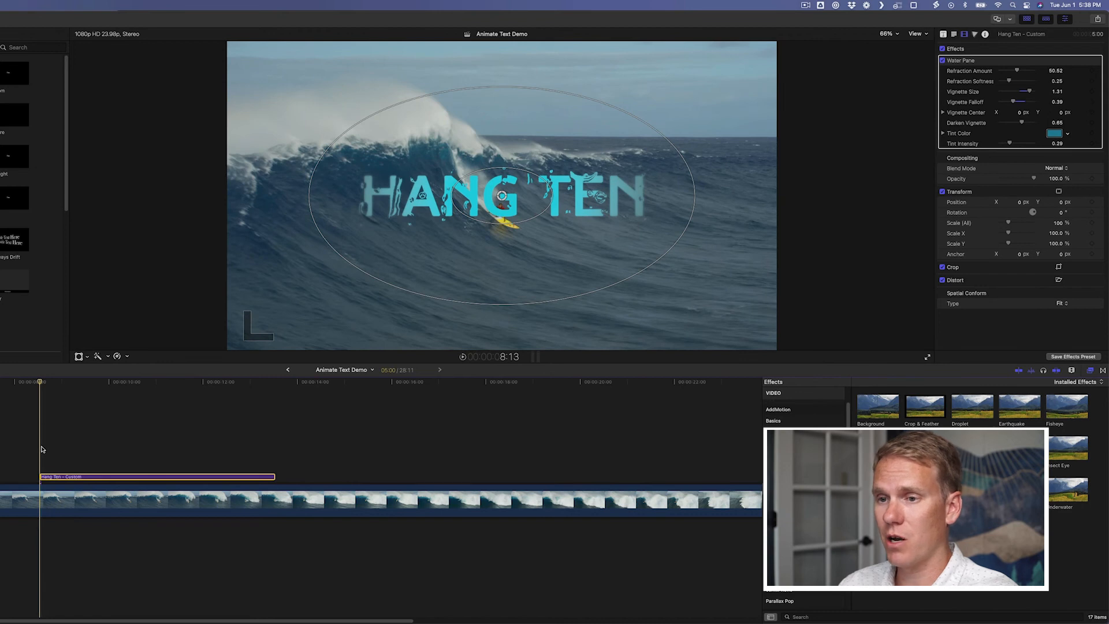
{"action": "mouse_move", "coordinate": [810, 228]}
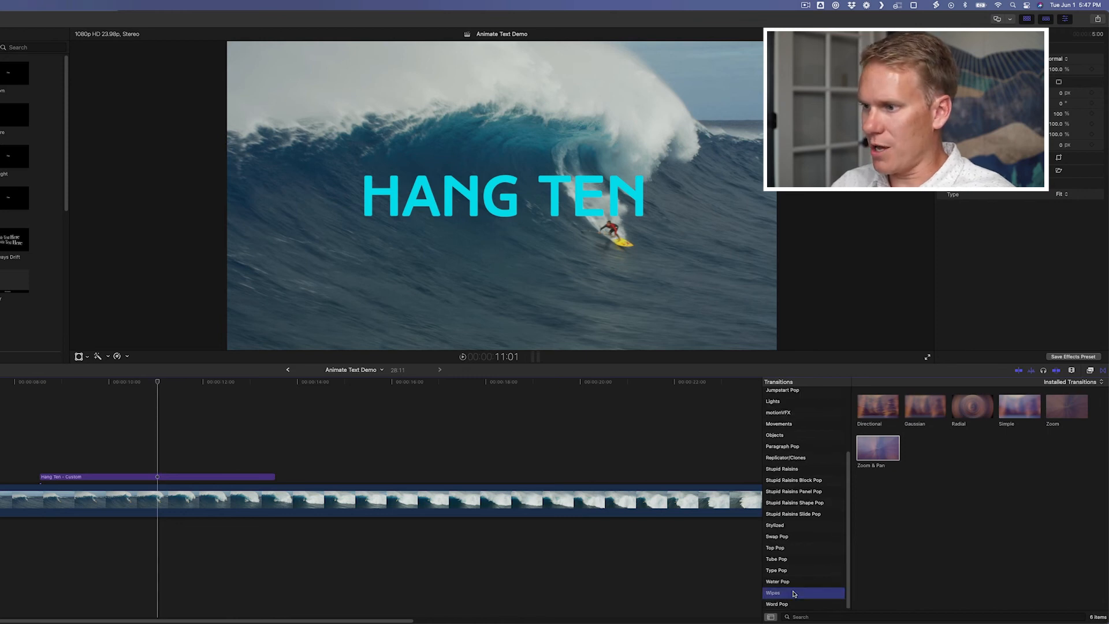
Step: List the Wipes transitions and add a wipe to the HANG TEN title clip
{"action": "left_click", "coordinate": [772, 592]}
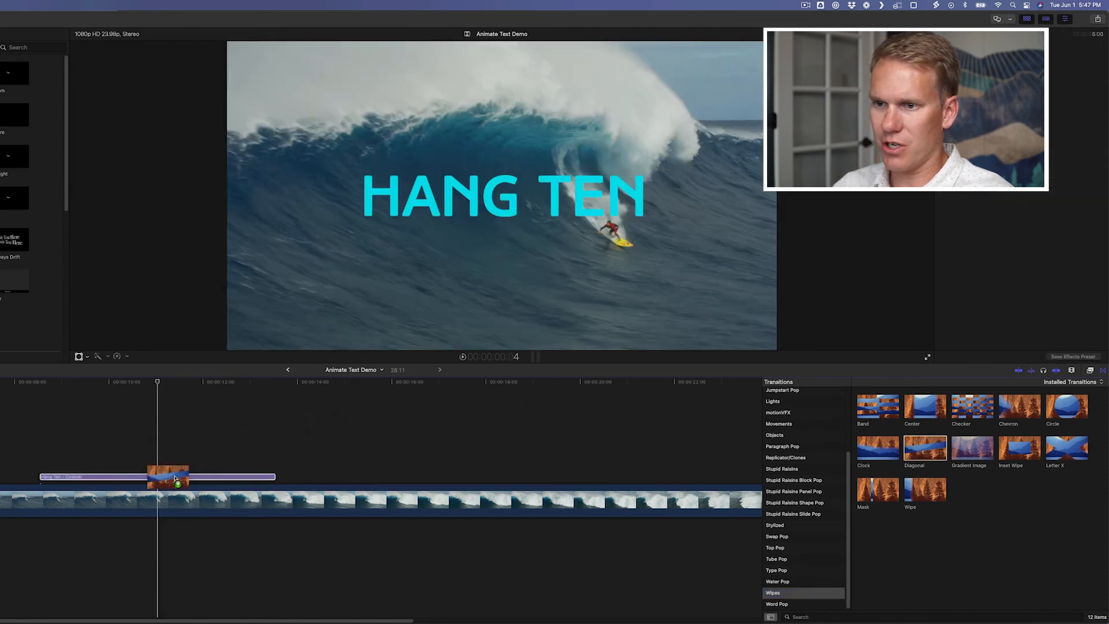
{"action": "left_click", "coordinate": [155, 473]}
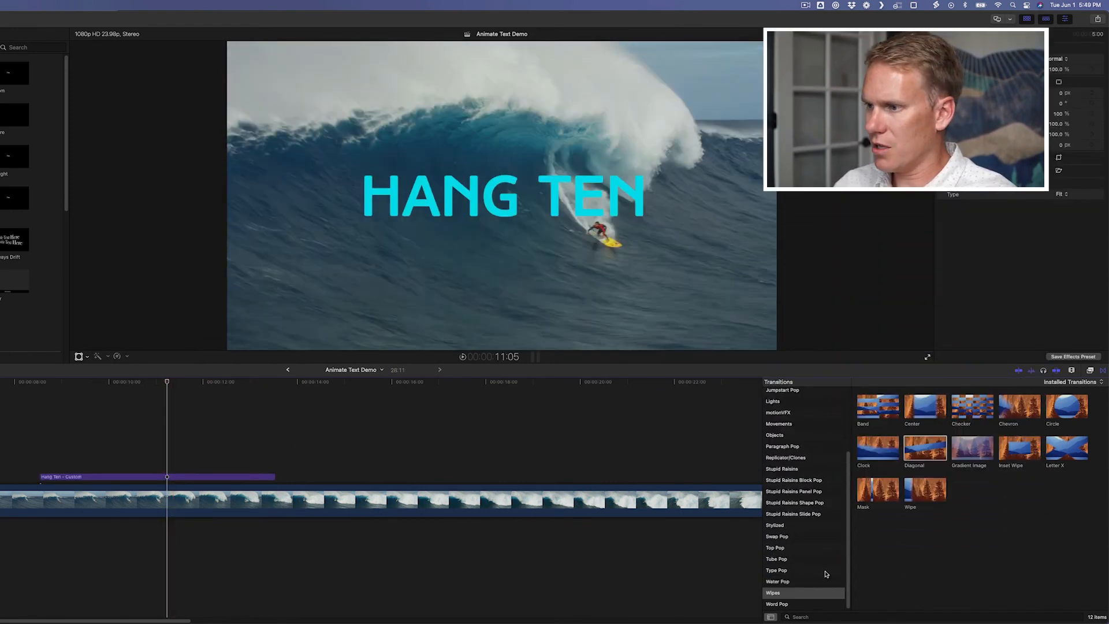
Step: Scroll the Transitions Browser and select a different transition category
{"action": "scroll", "scroll_direction": "up", "scroll_amount": 3}
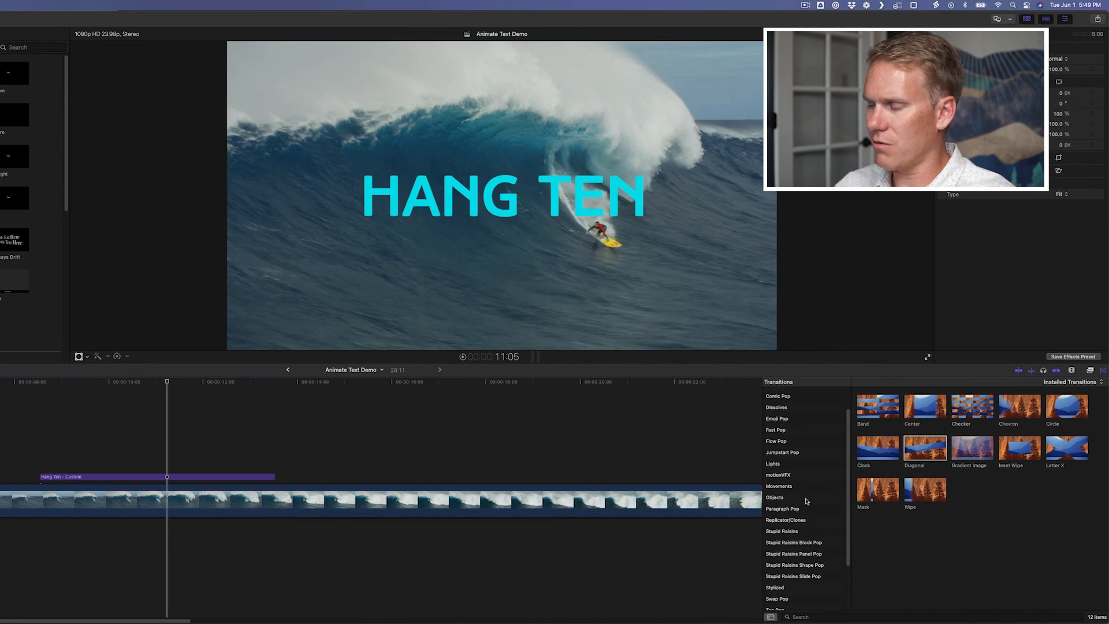
{"action": "mouse_move", "coordinate": [804, 507]}
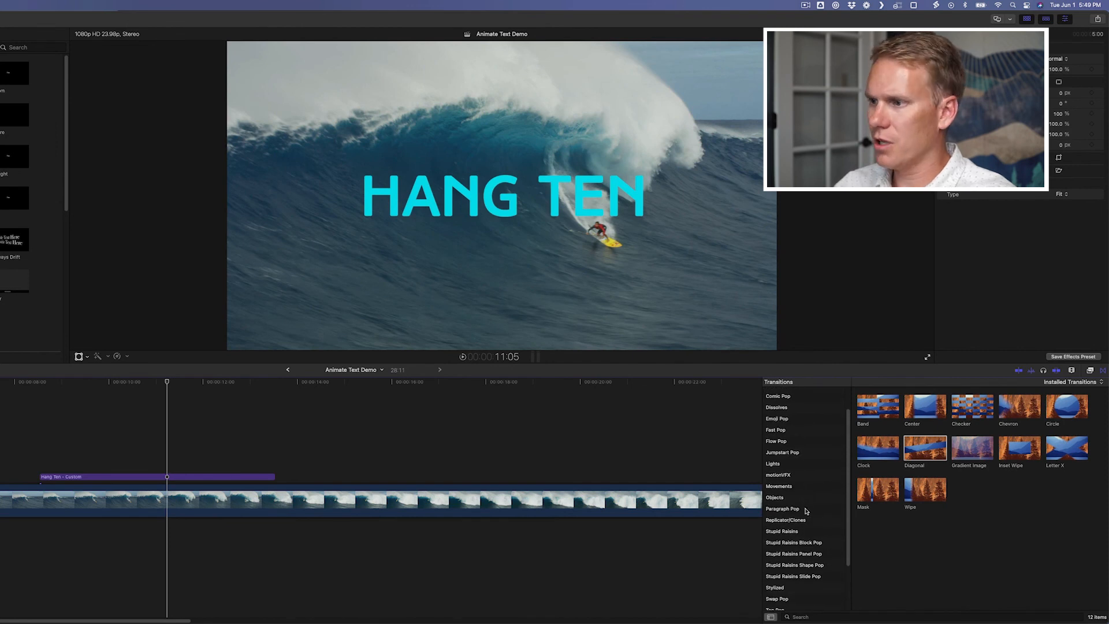
{"action": "left_click", "coordinate": [779, 485]}
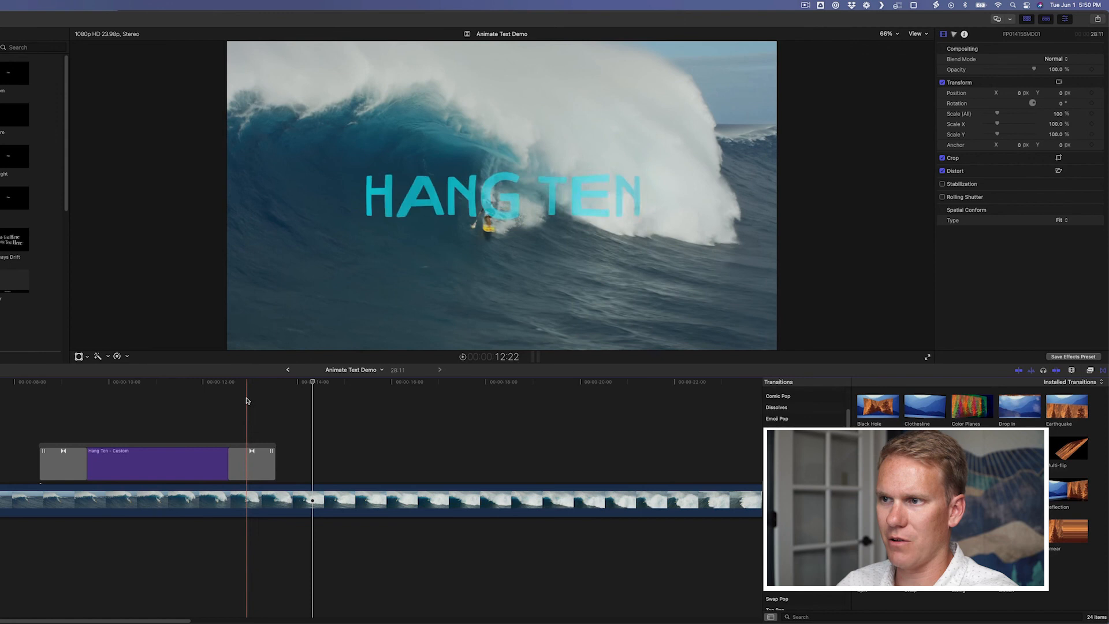
Step: Select the Ripple transition at the end of the HANG TEN title to view its amplitude settings
{"action": "left_click", "coordinate": [248, 463]}
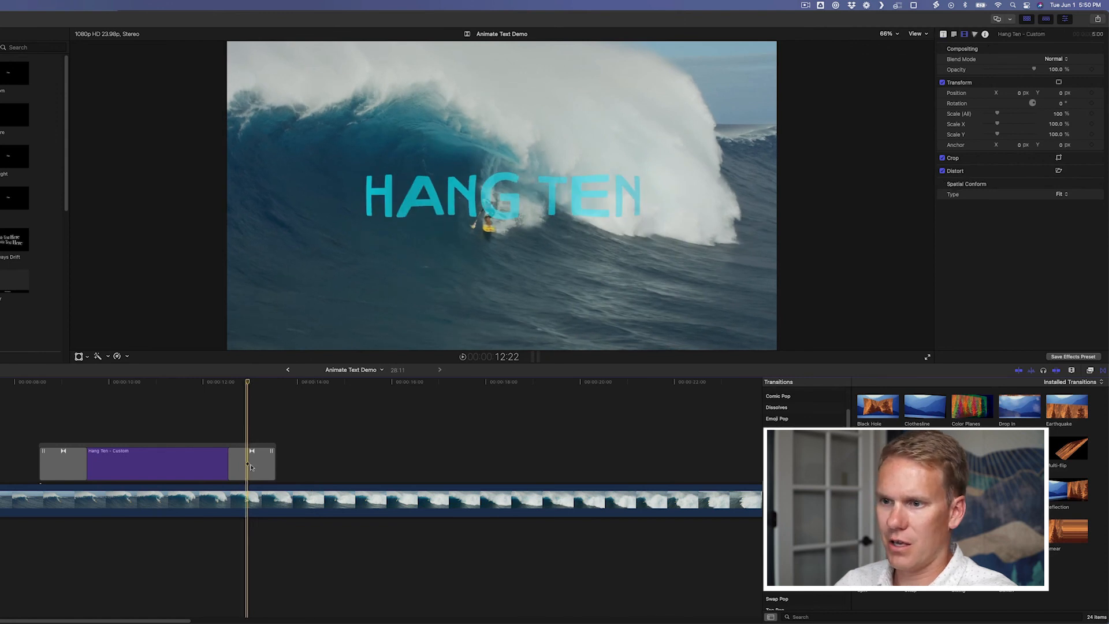
{"action": "left_click", "coordinate": [251, 463]}
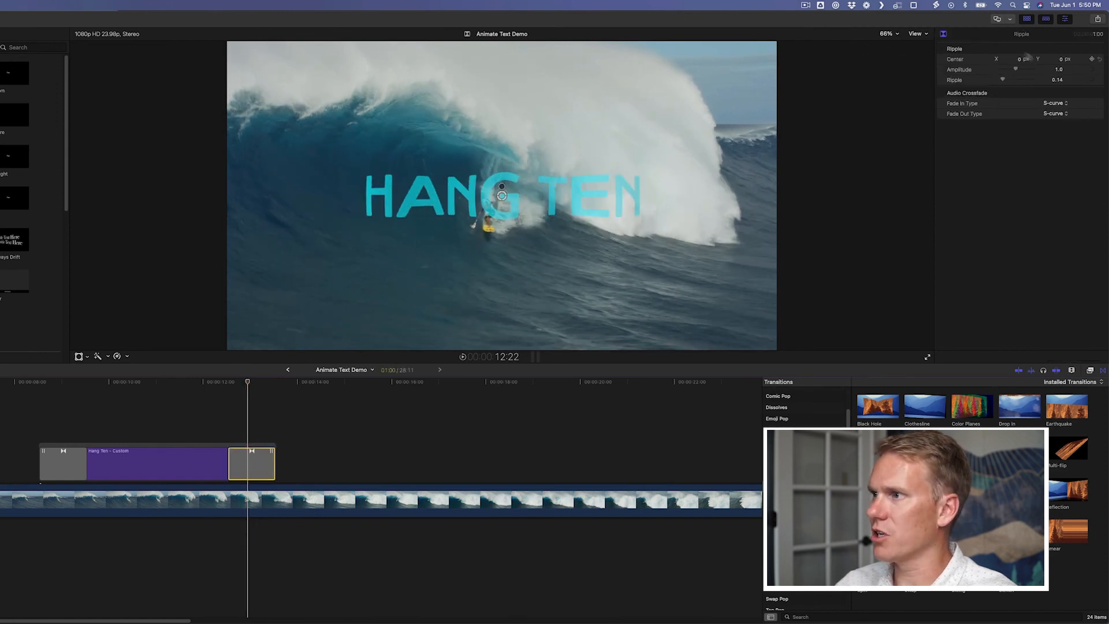